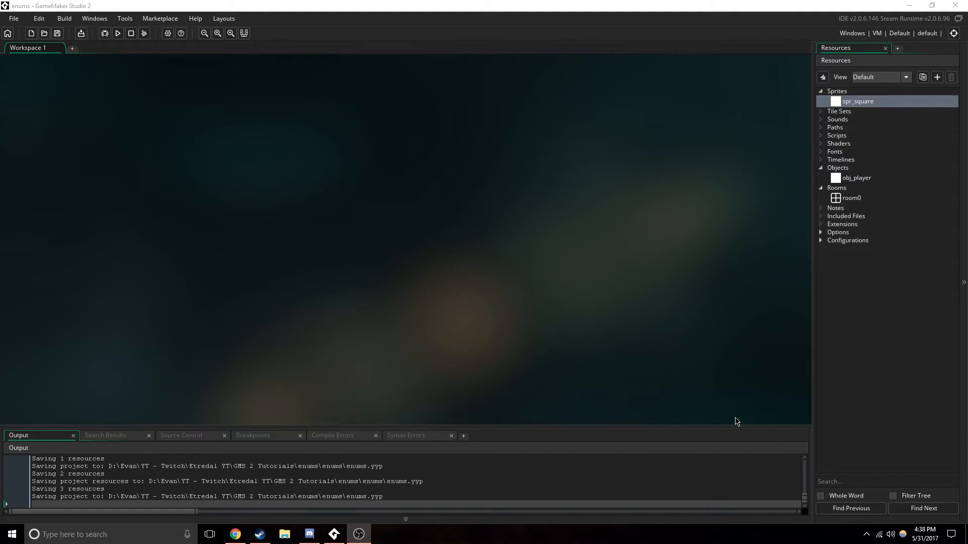
pyautogui.moveTo(848, 258)
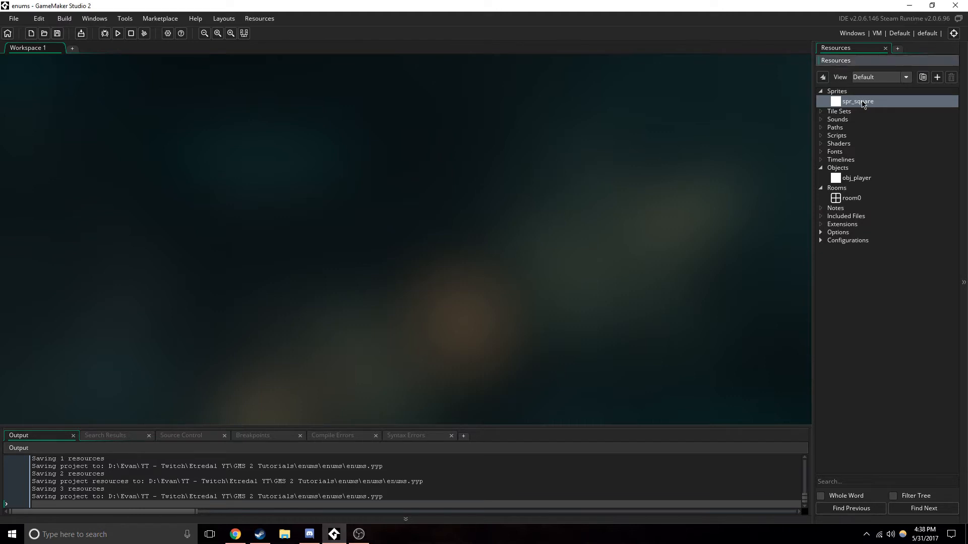
# Inspect spr_square, open obj_player and room0, and move the square instance to (128, 576)
pyautogui.doubleClick(857, 101)
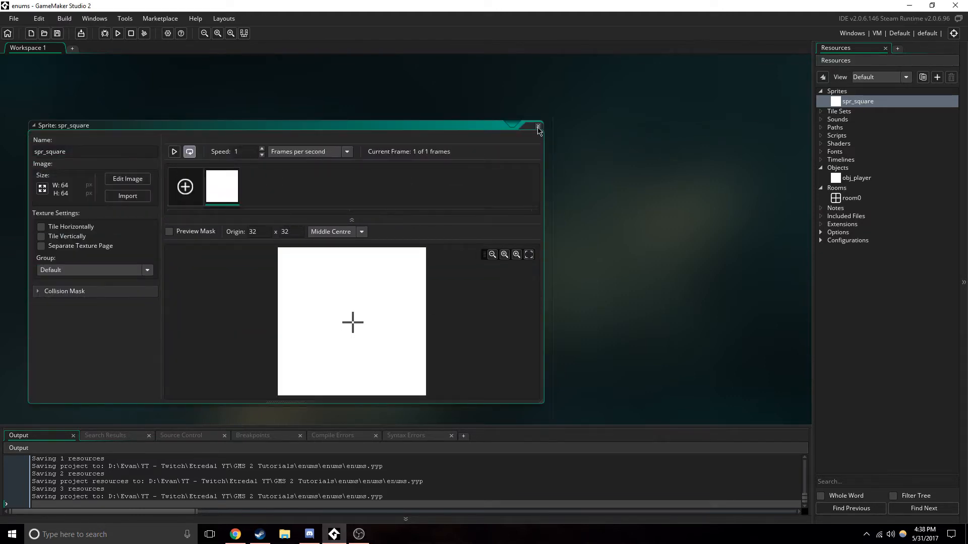
pyautogui.click(538, 126)
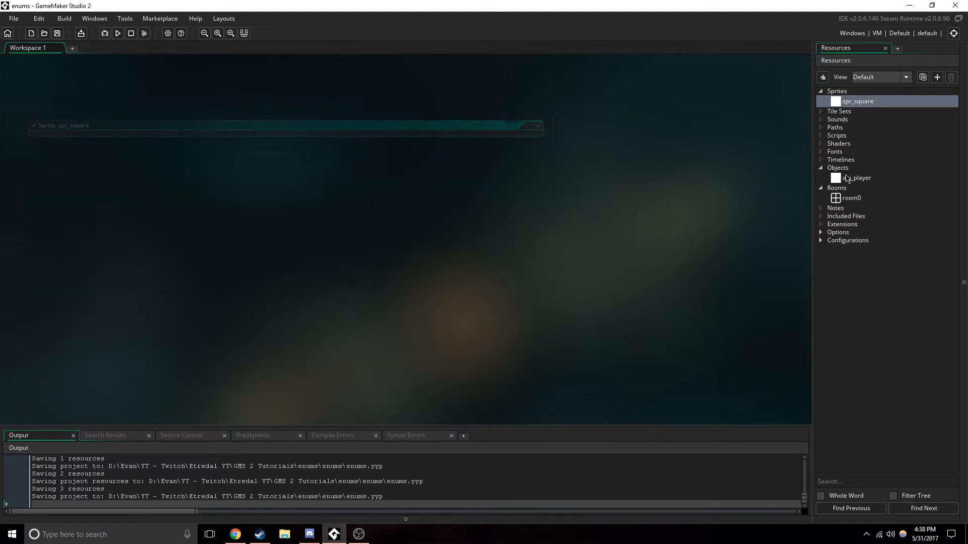
pyautogui.doubleClick(856, 178)
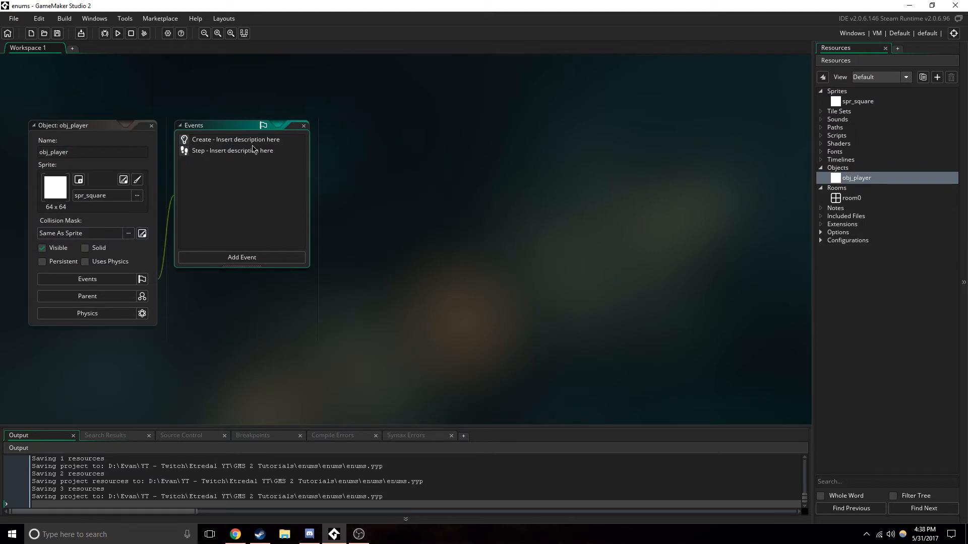
pyautogui.doubleClick(852, 197)
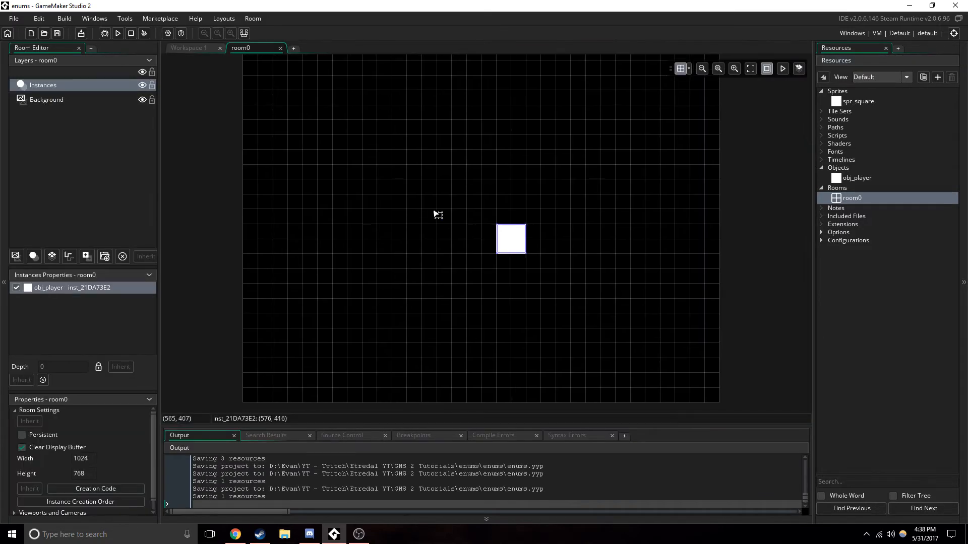
pyautogui.moveTo(510, 239); pyautogui.dragTo(303, 314)
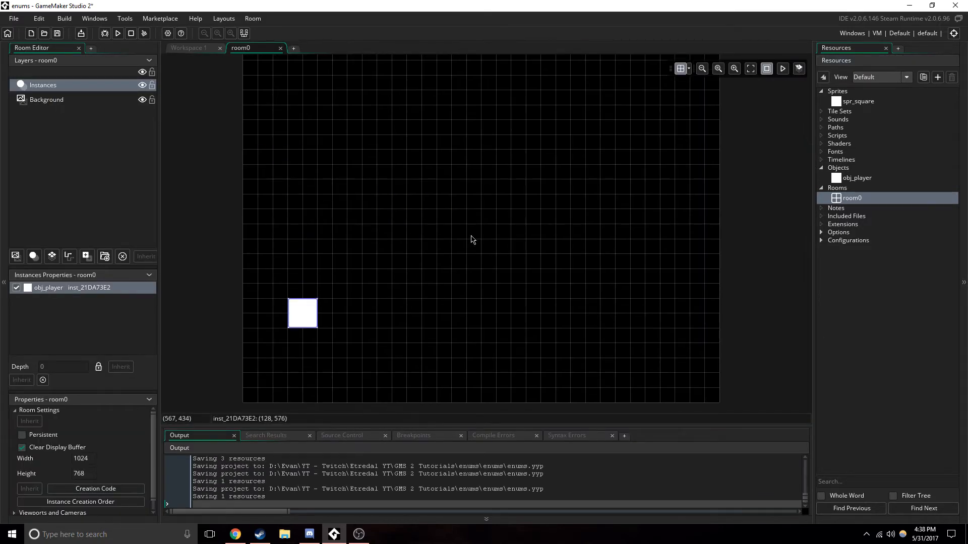
pyautogui.moveTo(432, 92)
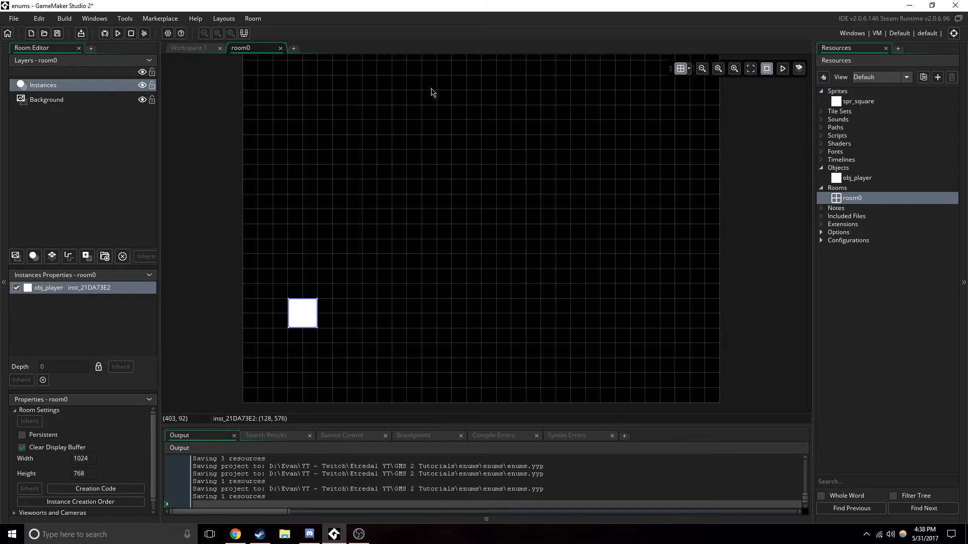
pyautogui.moveTo(281, 55)
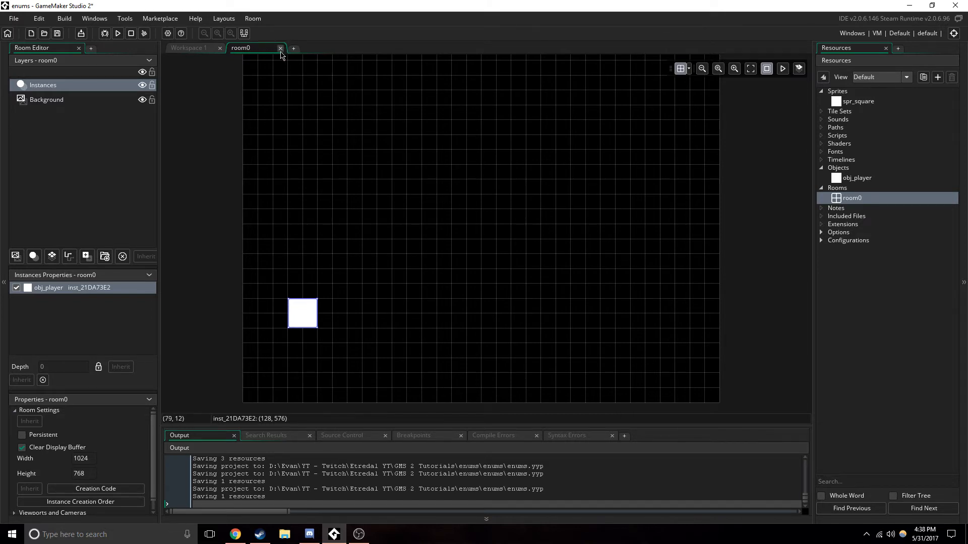
# Close room0 and add a Global Left Pressed mouse event to obj_player
pyautogui.click(279, 48)
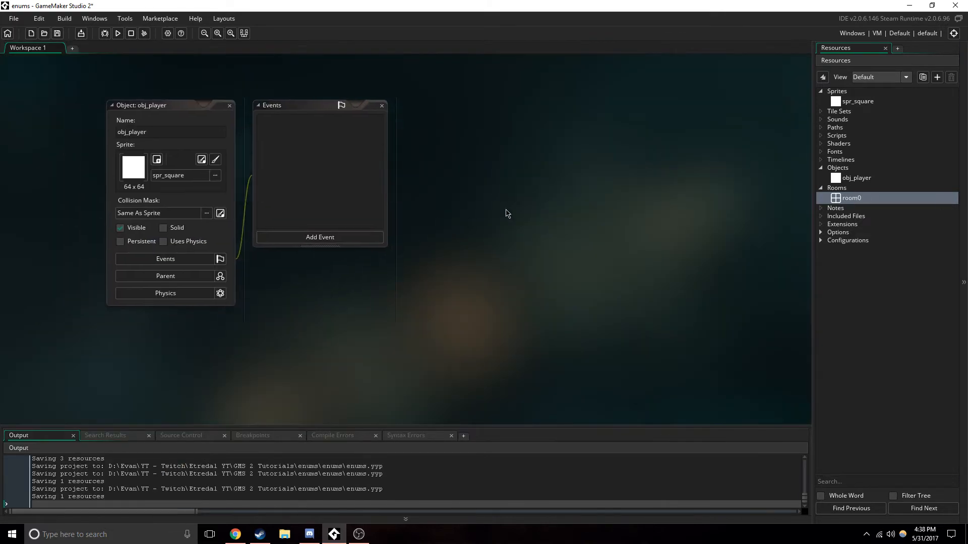
pyautogui.click(320, 237)
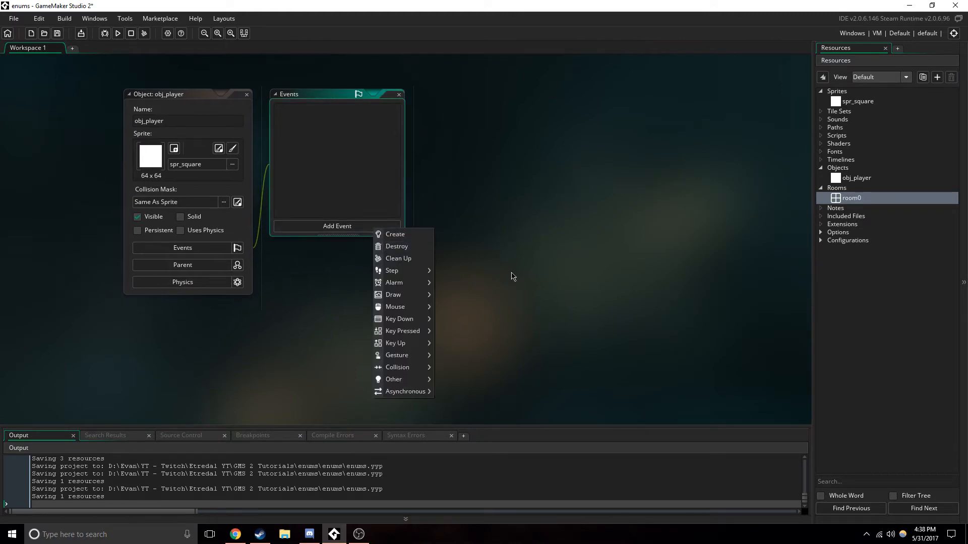
pyautogui.moveTo(521, 302)
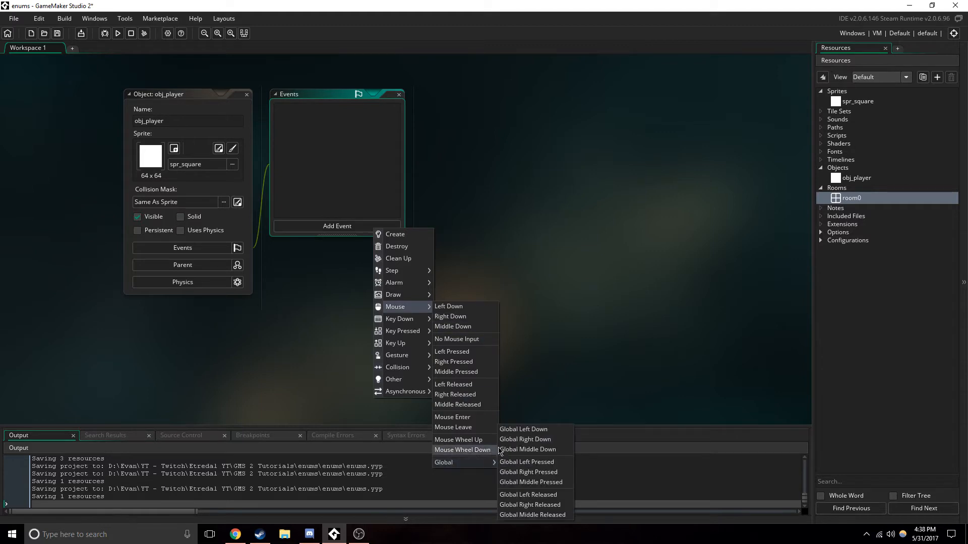
pyautogui.moveTo(546, 452)
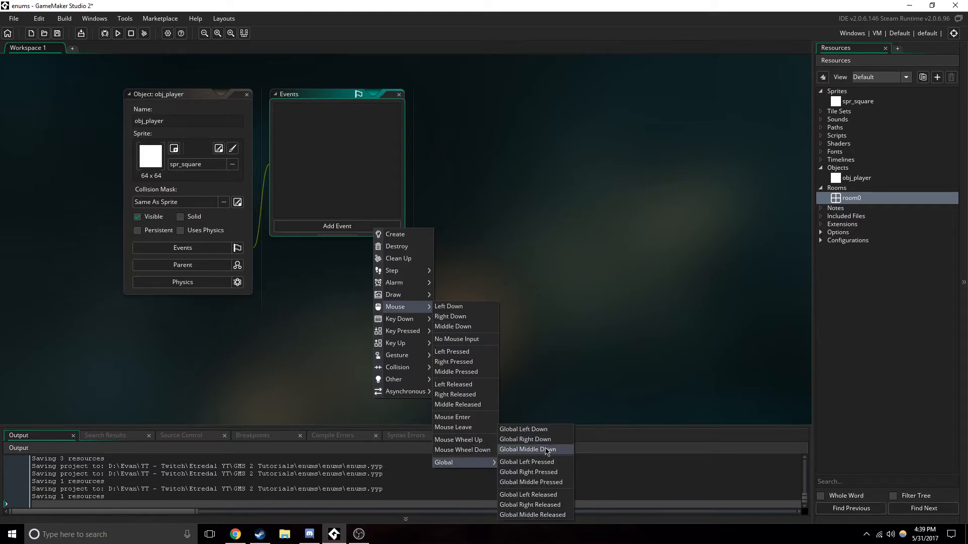
pyautogui.click(526, 462)
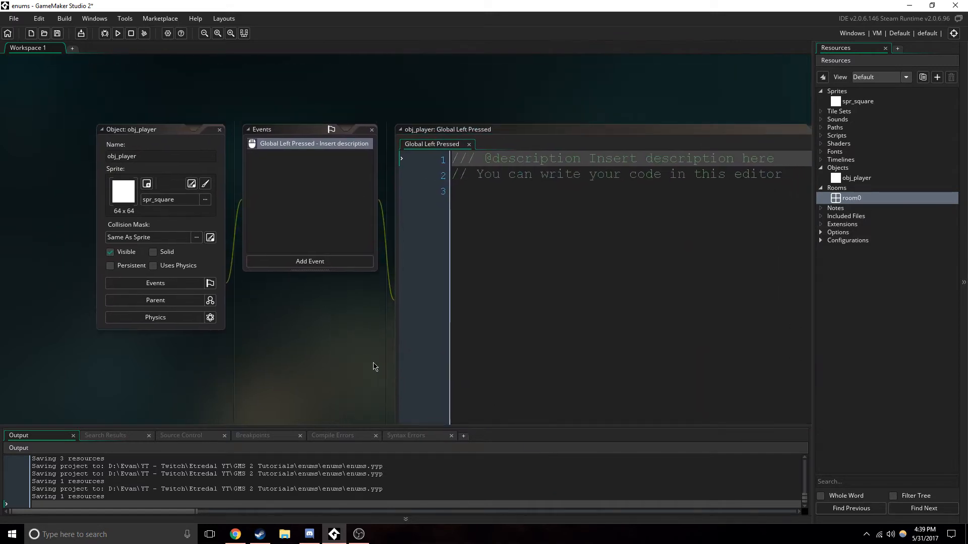
pyautogui.moveTo(282, 151)
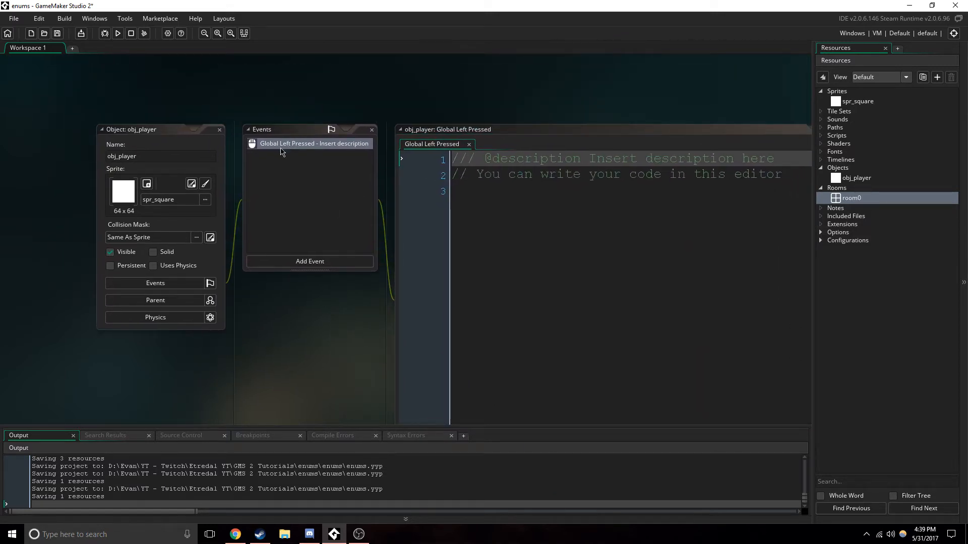
pyautogui.moveTo(586, 218)
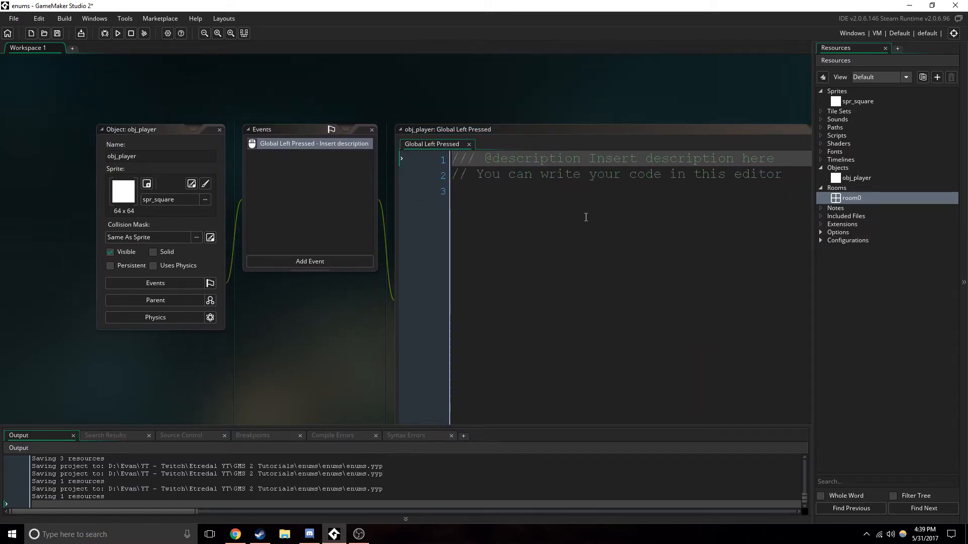
pyautogui.moveTo(395, 308)
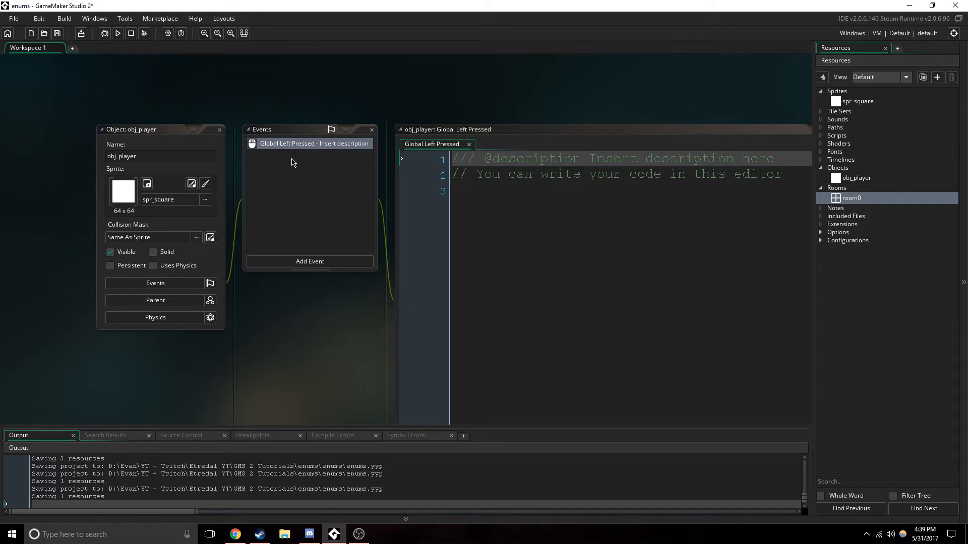
pyautogui.moveTo(310, 186)
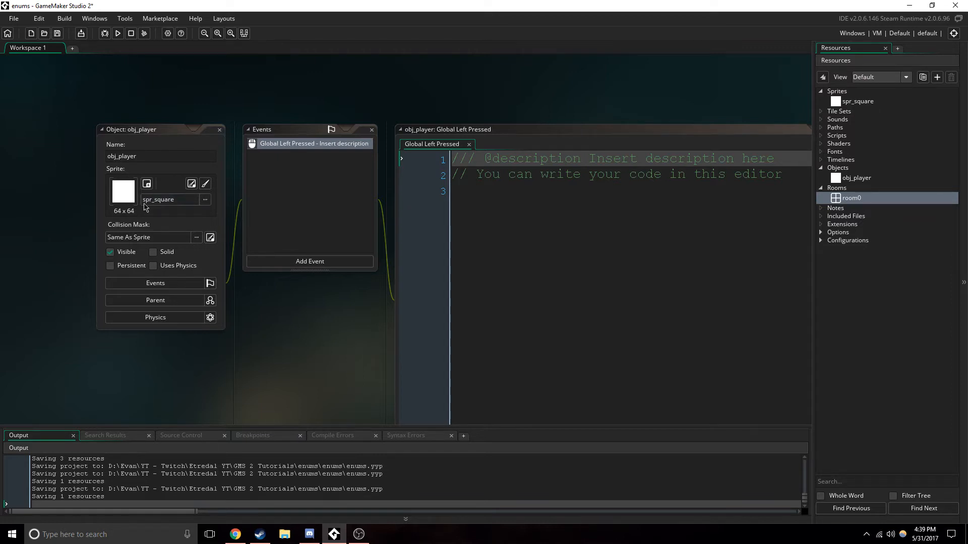
pyautogui.click(309, 261)
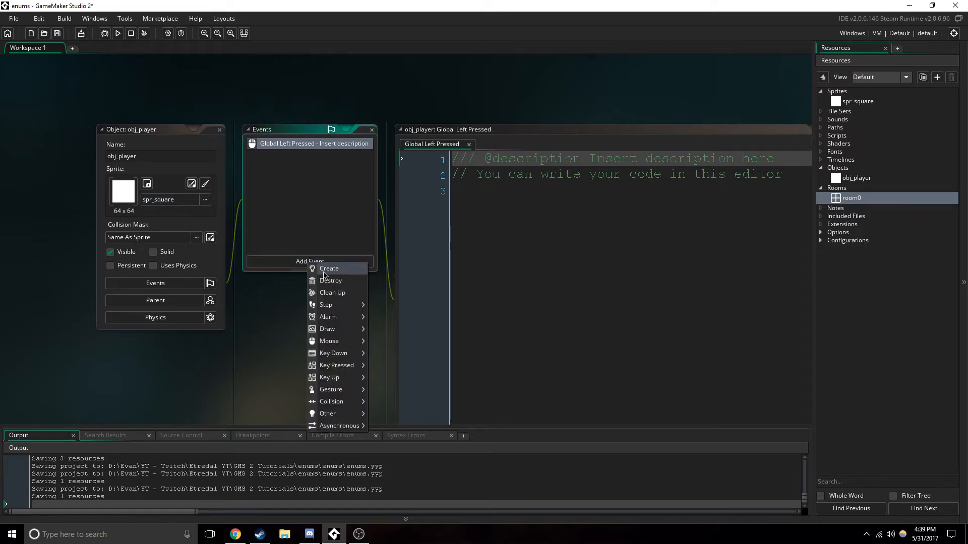
# Add a Create event setting xx = -1 and yy = -1
pyautogui.click(329, 269)
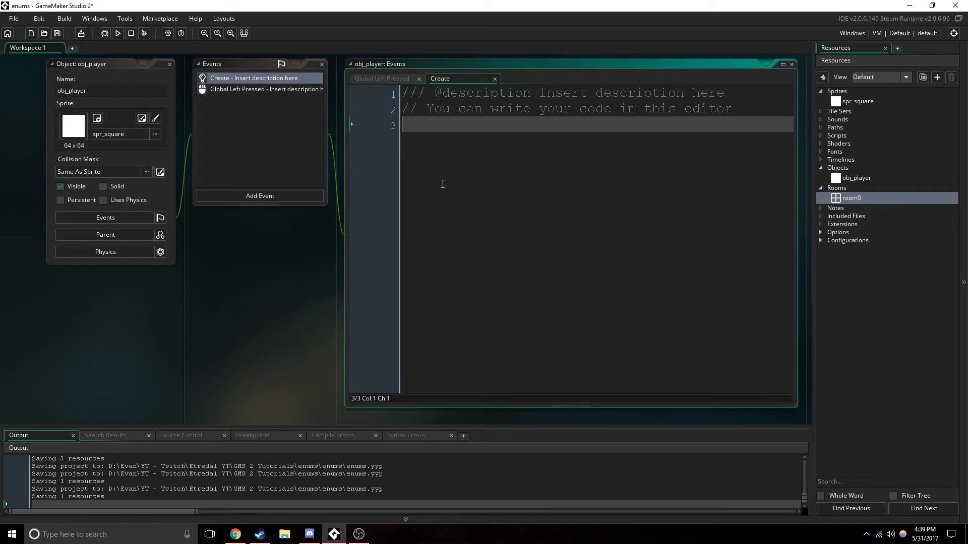
pyautogui.write('x')
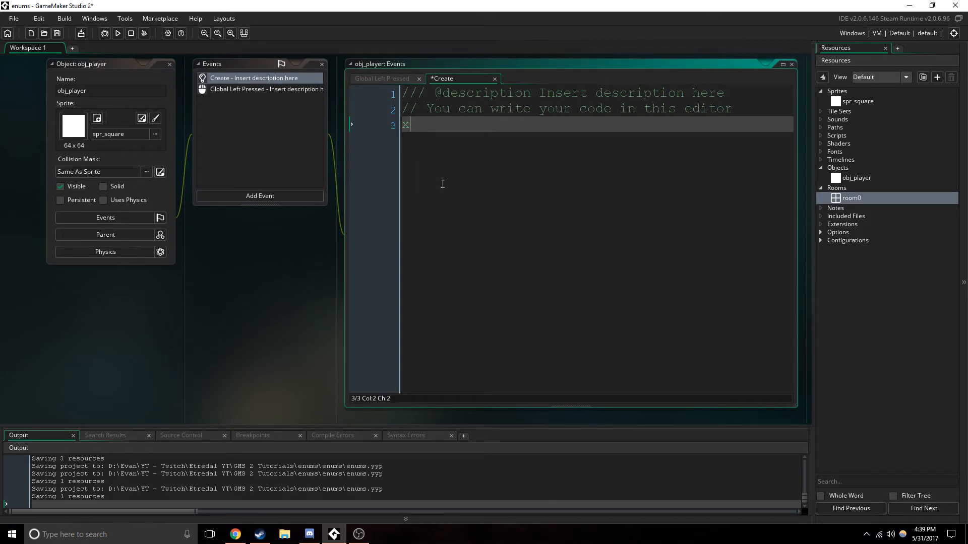
pyautogui.write('x =')
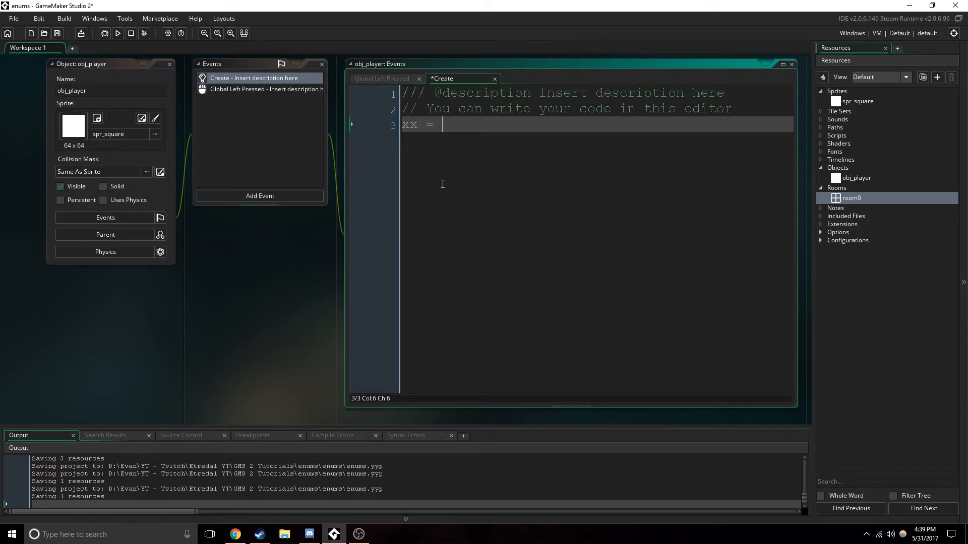
pyautogui.write('-1;')
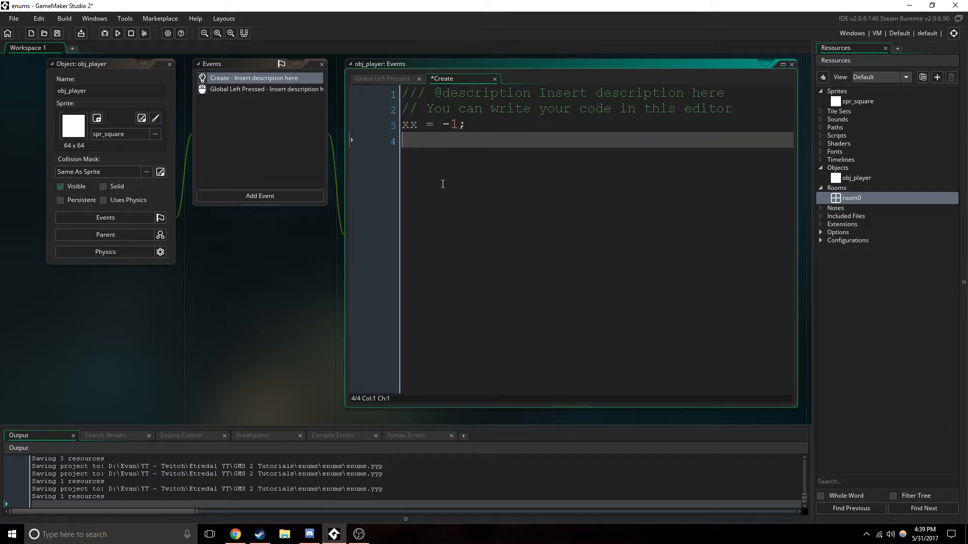
pyautogui.write('yy = -1;')
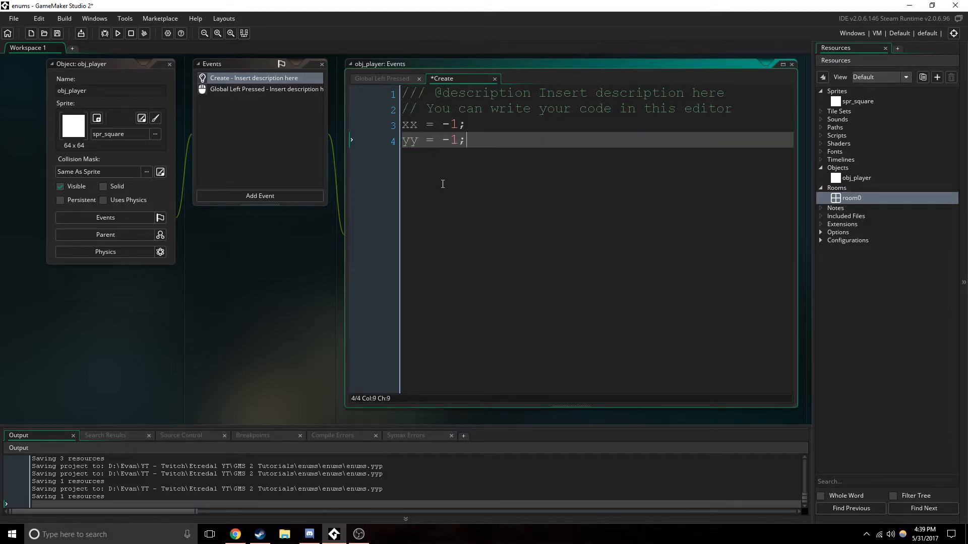
# In Global Left Pressed, assign xx = mouse_x and yy = mouse_y
pyautogui.click(381, 78)
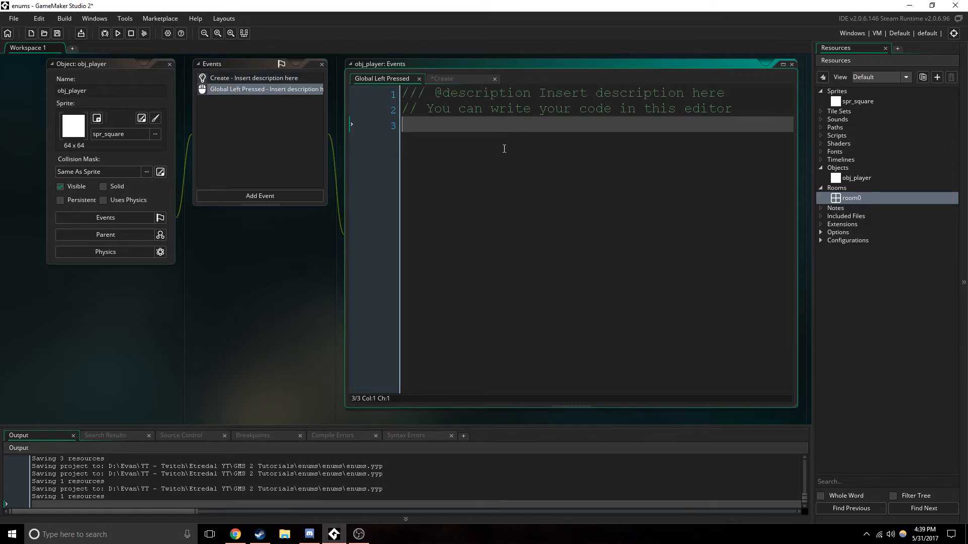
pyautogui.moveTo(516, 173)
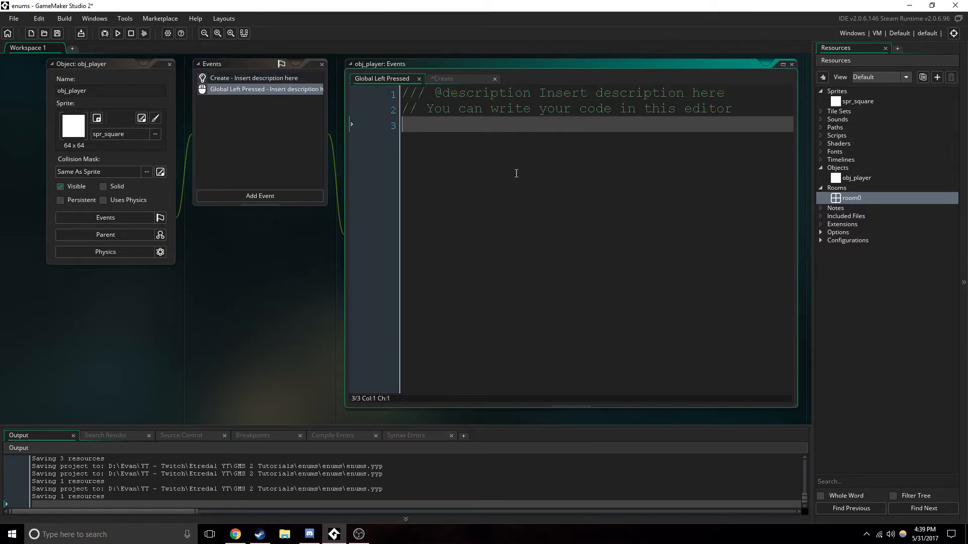
pyautogui.write('xx = mouse_x')
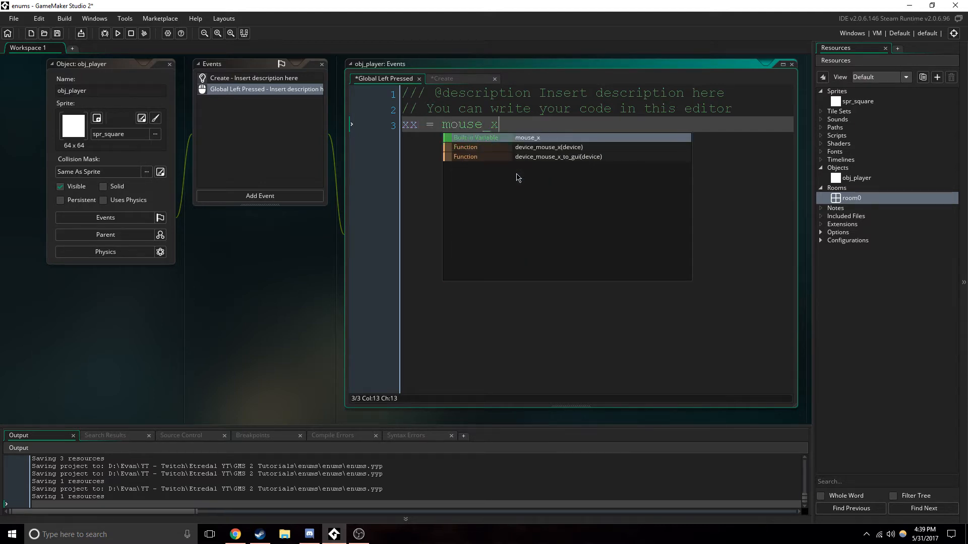
pyautogui.press('Enter')
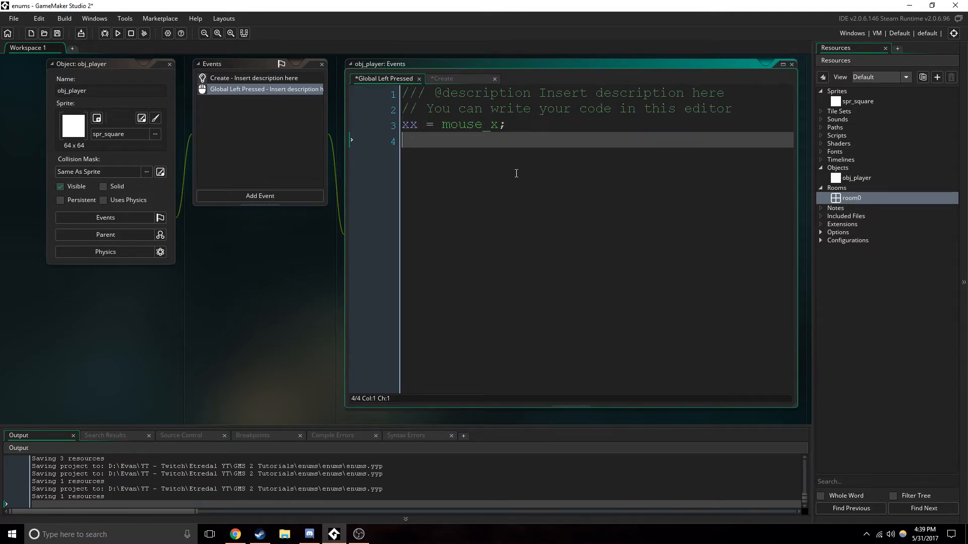
pyautogui.write('yy =')
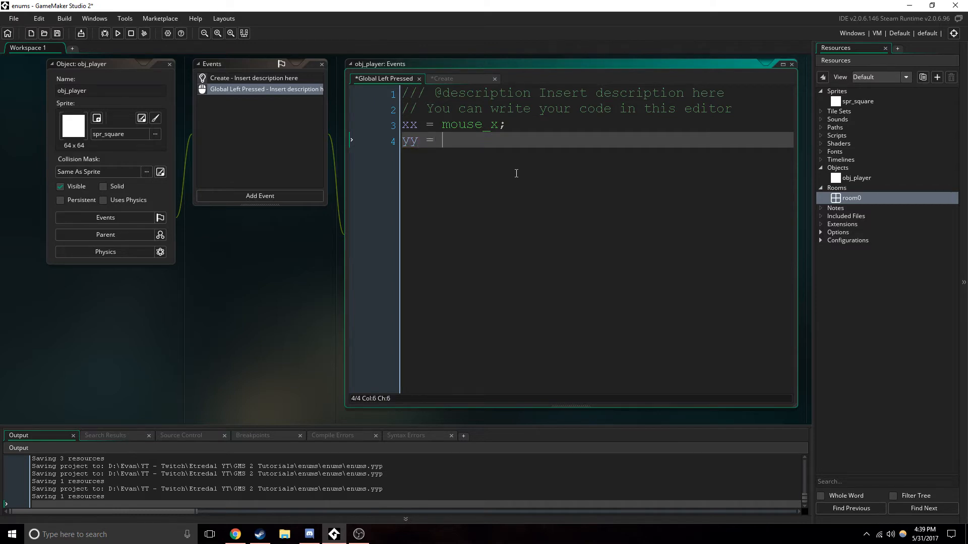
pyautogui.write('mouse_y;')
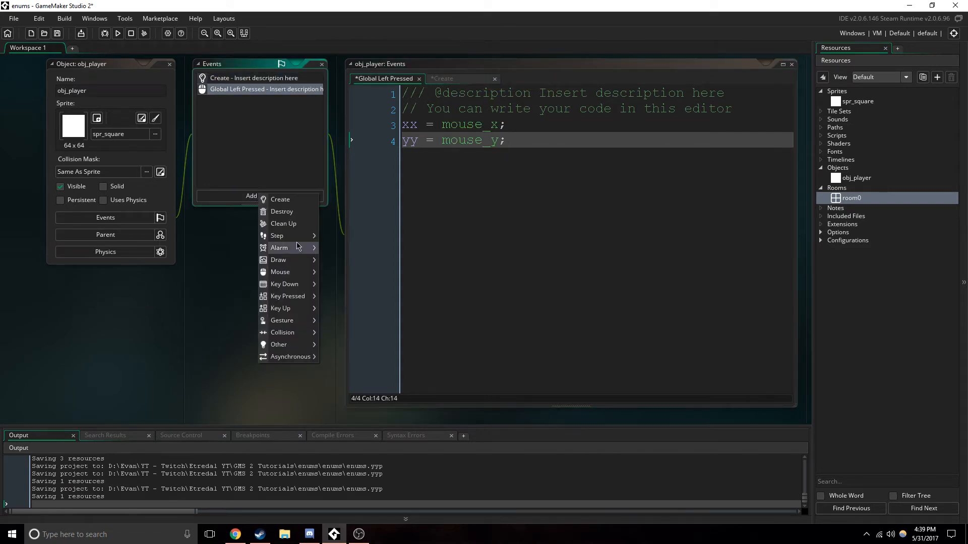
# Add a Step event calling move_towards_point(xx, yy, spd) and set spd = 1 in Create
pyautogui.click(277, 235)
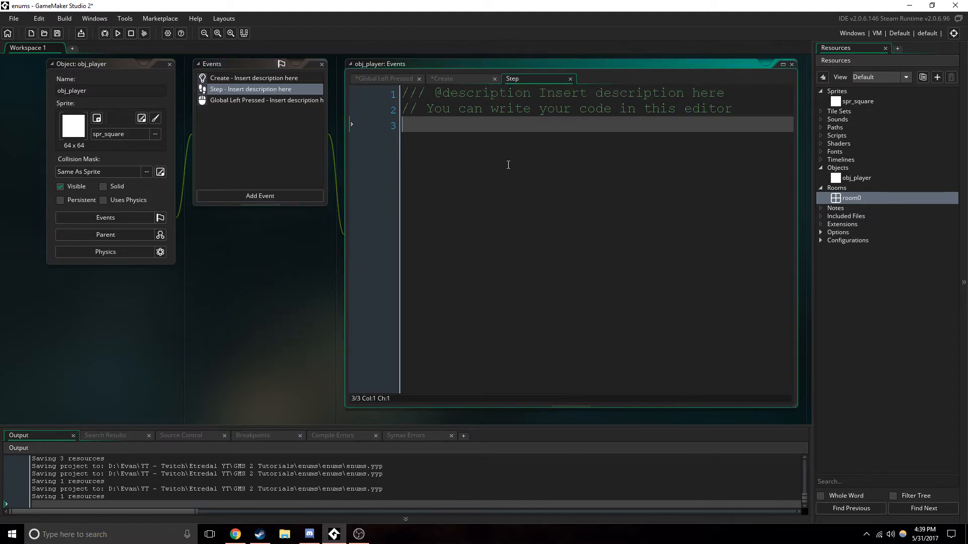
pyautogui.write('mo')
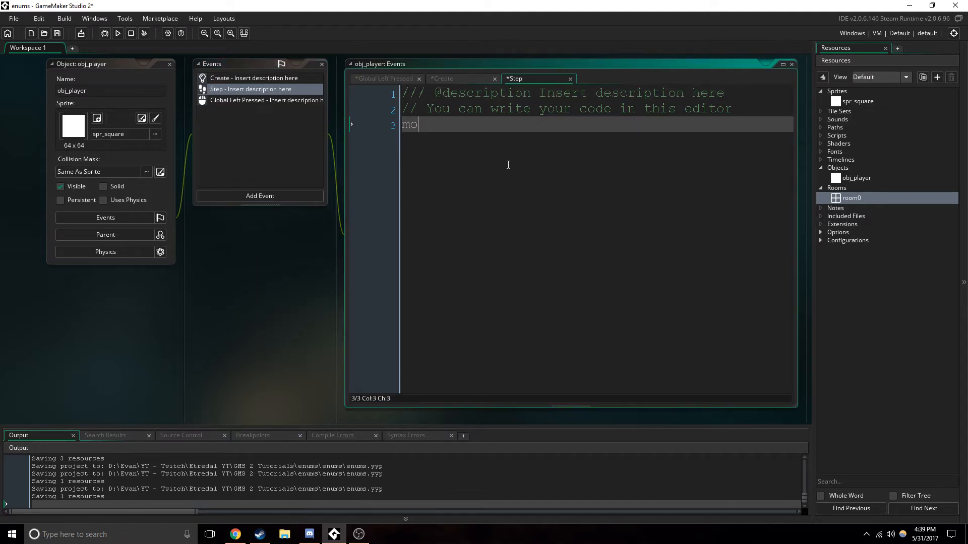
pyautogui.write('ve_towa')
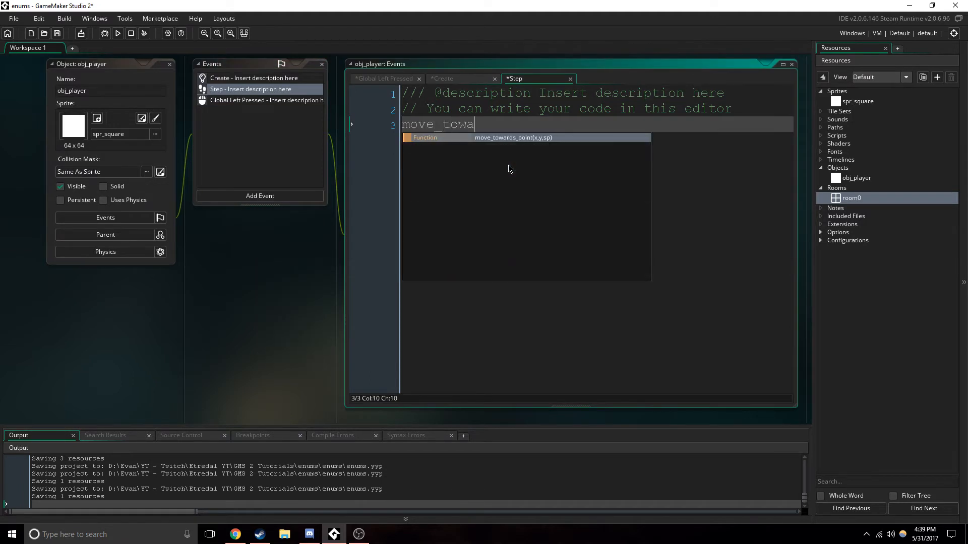
pyautogui.write('rds_point(')
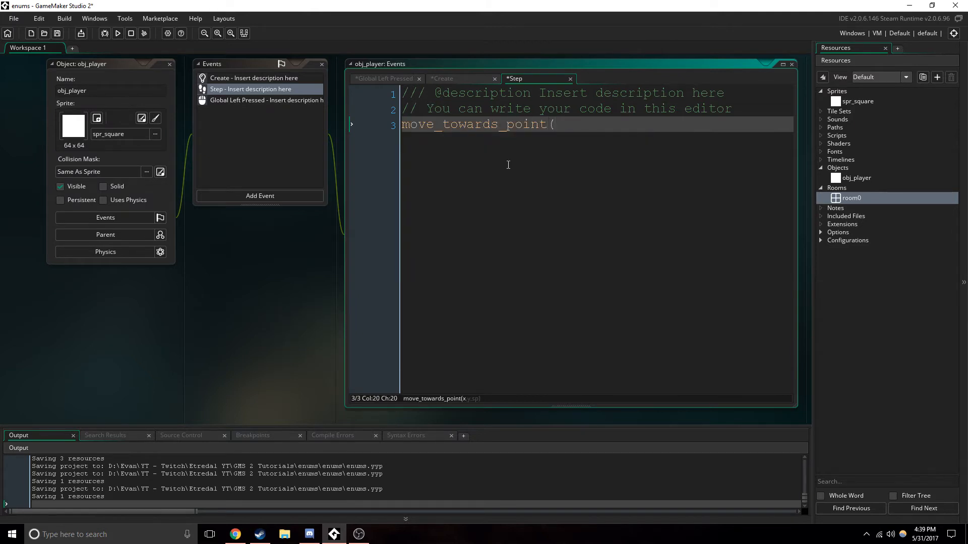
pyautogui.write('xx,yy,')
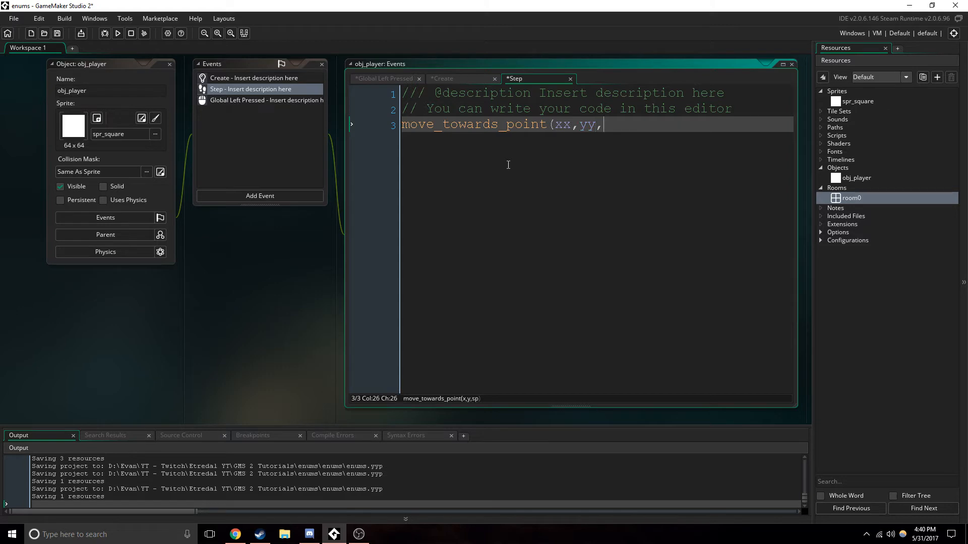
pyautogui.write('spd')
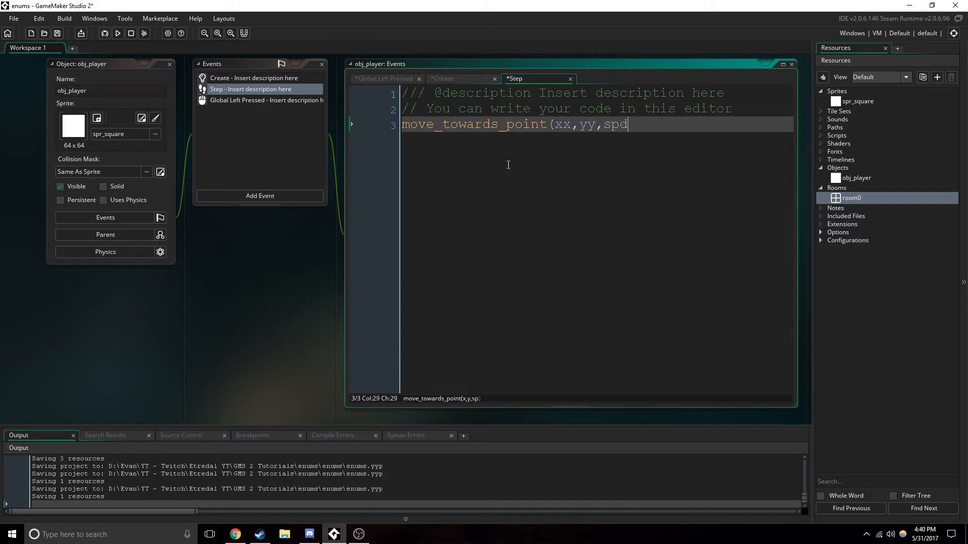
pyautogui.click(254, 77)
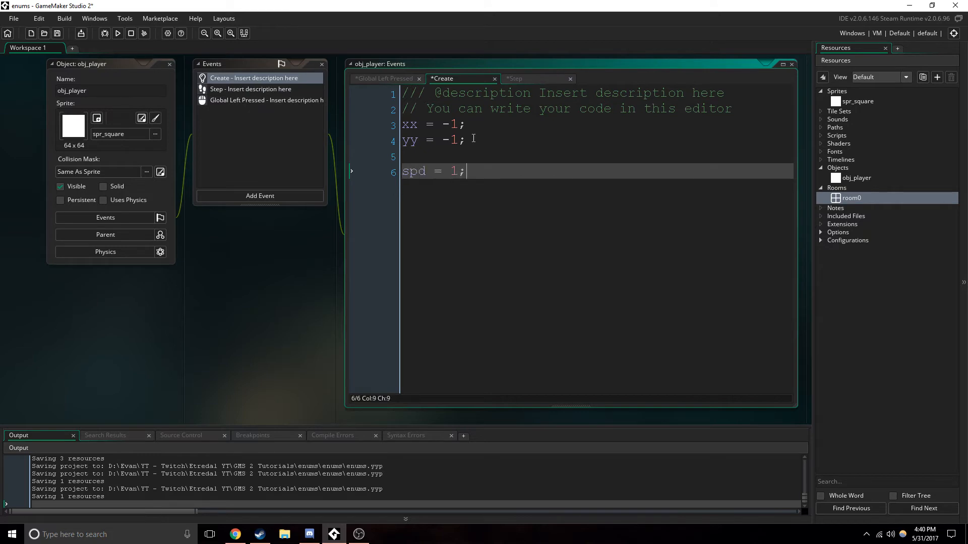
pyautogui.click(250, 88)
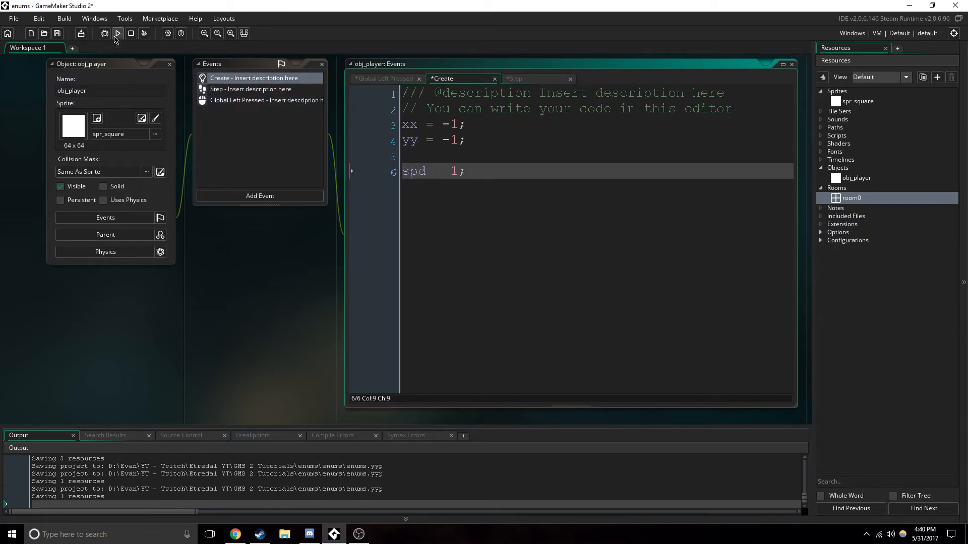
# Test-run the game, change spd from 1 to 5 in Create, and run again
pyautogui.click(117, 33)
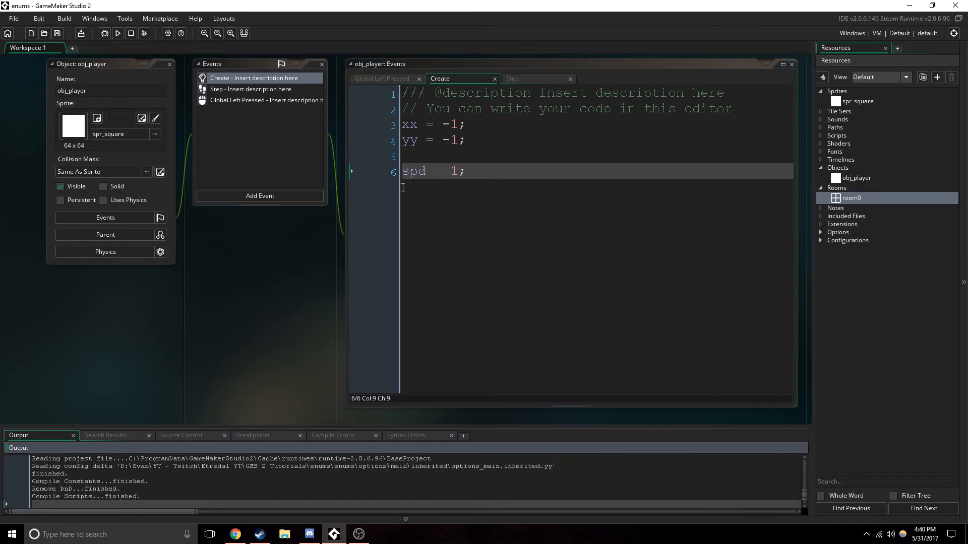
pyautogui.click(118, 32)
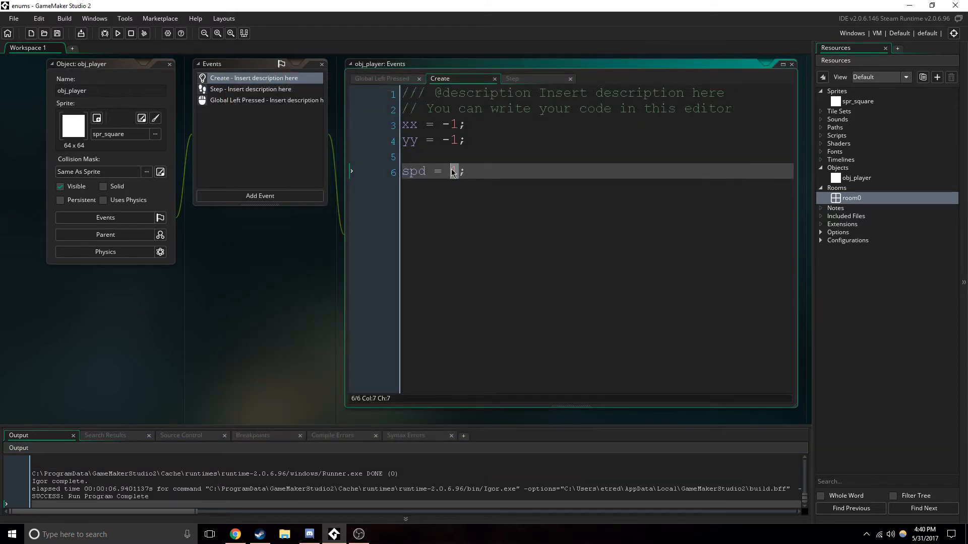
pyautogui.write('5')
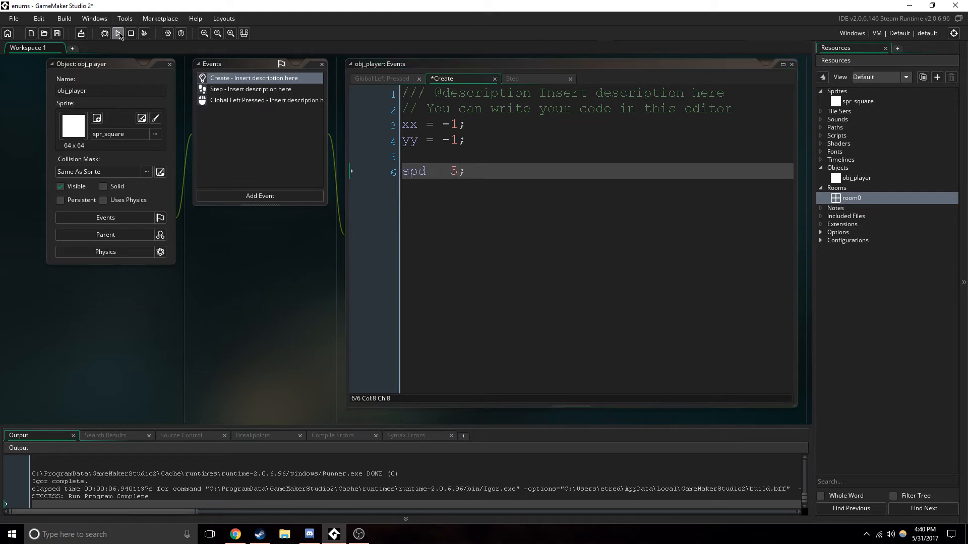
pyautogui.click(118, 33)
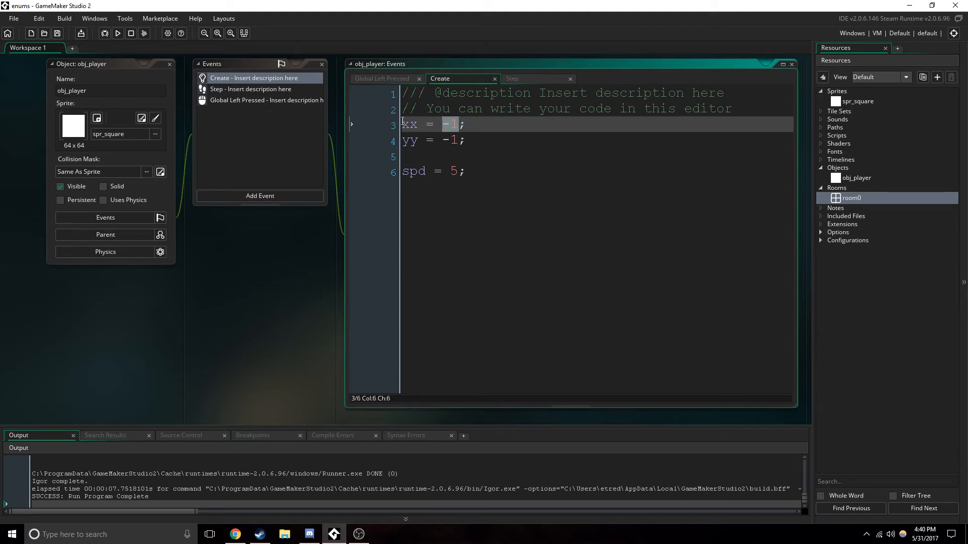
# Declare enum mouse { none } in Create and initialise xx and yy to mouse.none
pyautogui.write('enum mouse')
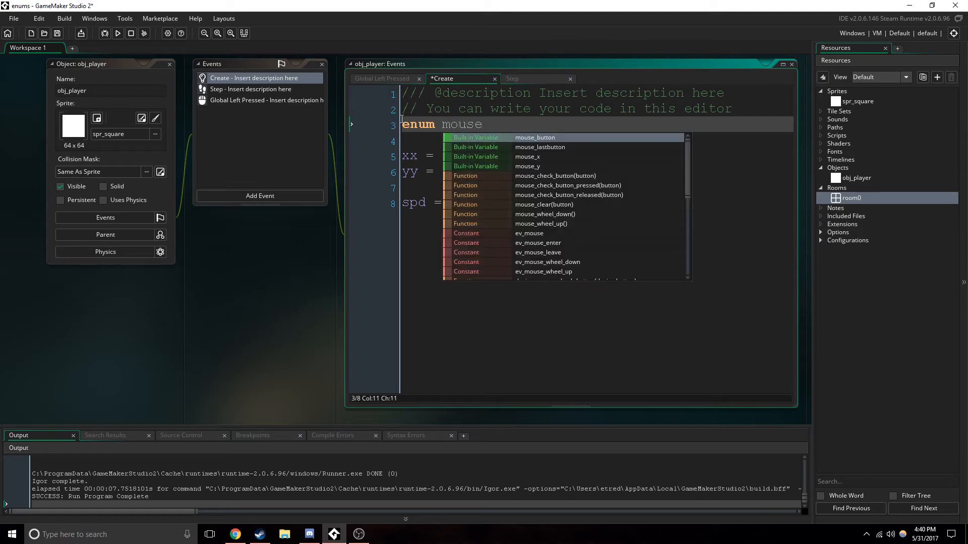
pyautogui.write('{')
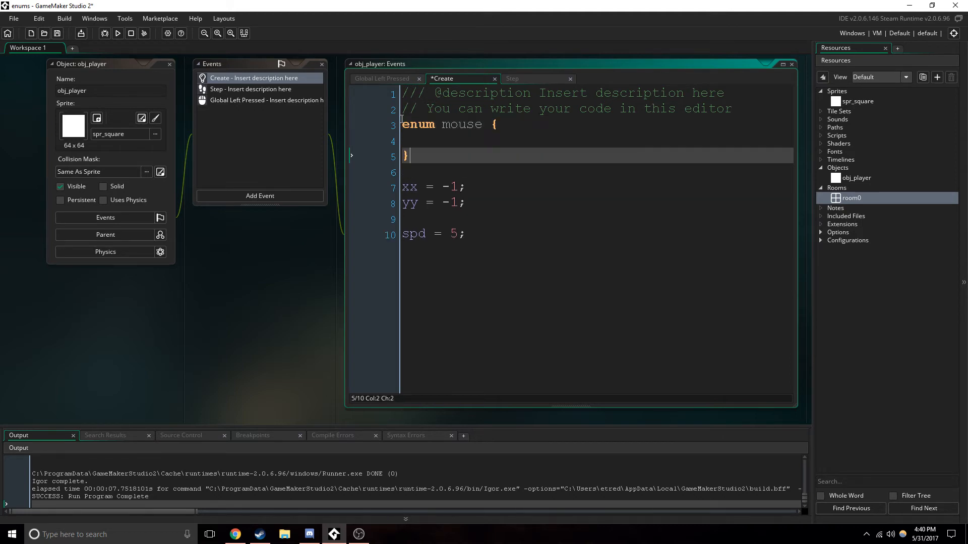
pyautogui.write('none')
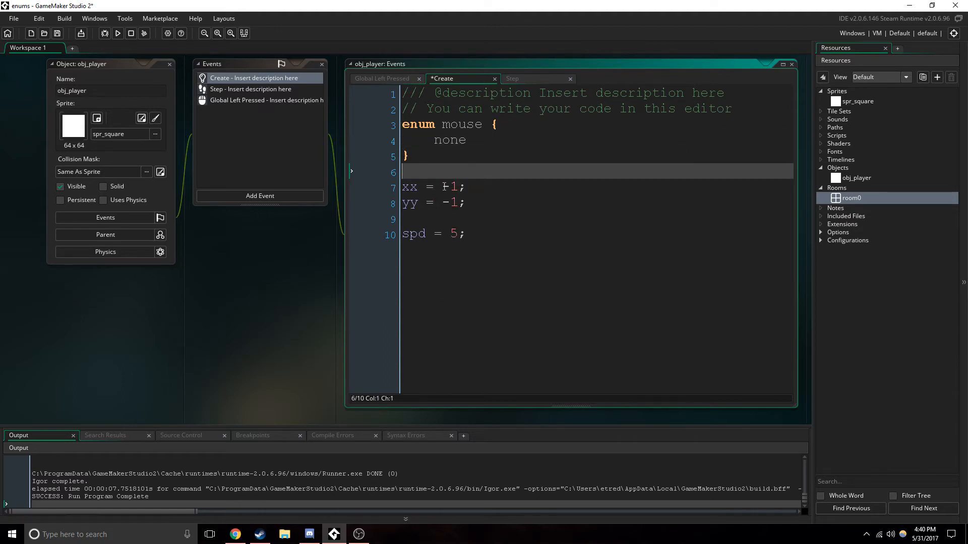
pyautogui.write('mouse.none')
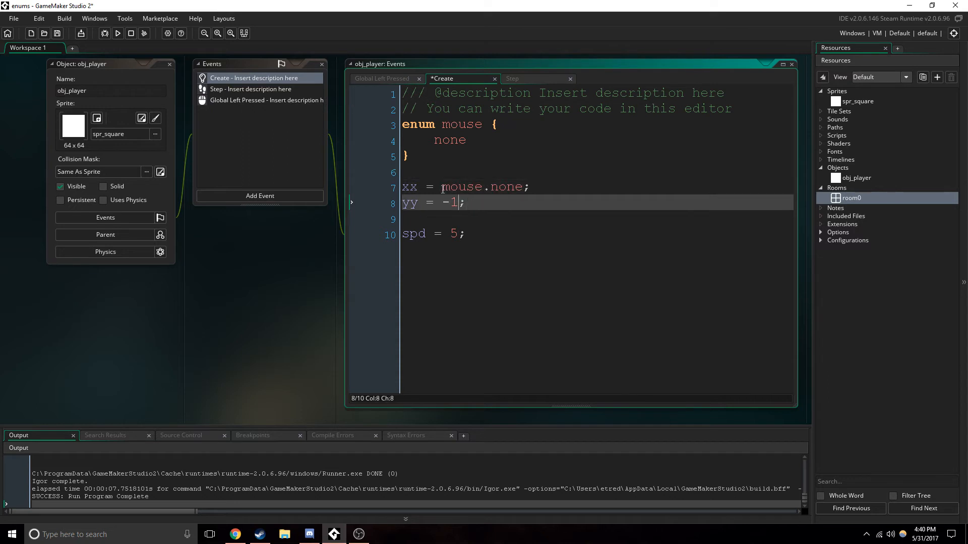
pyautogui.write('mouse')
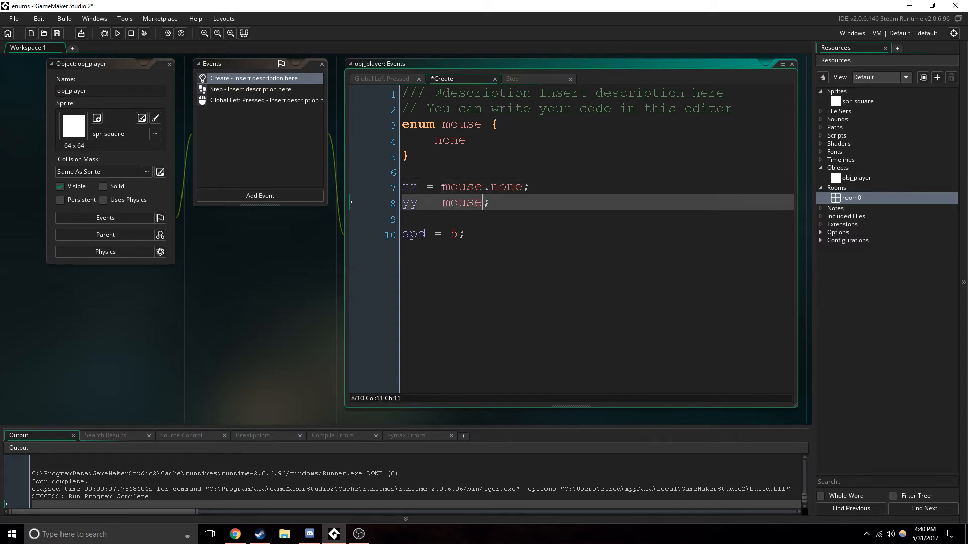
pyautogui.write('none')
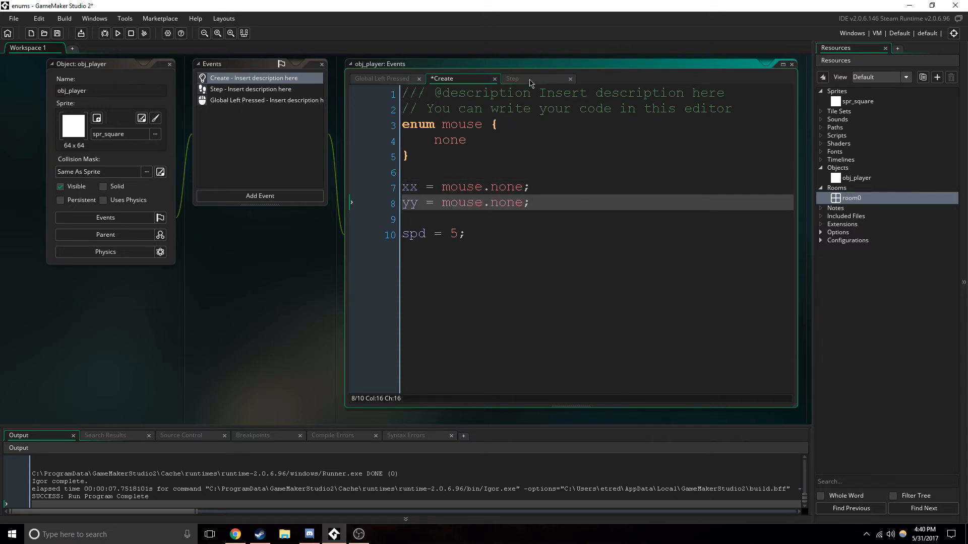
pyautogui.moveTo(513, 90)
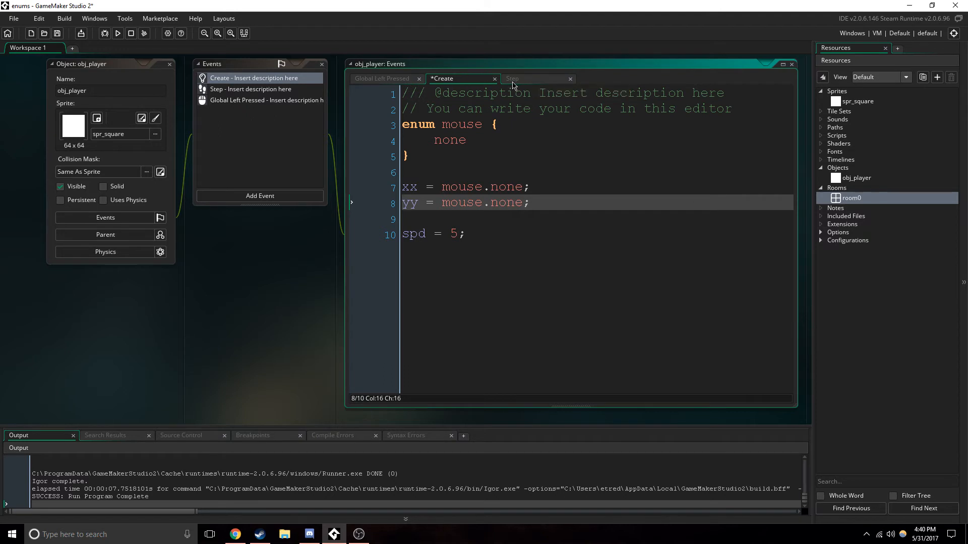
# Wrap move_towards_point in if (xx != mouse.none && yy != mouse.none) in the Step event
pyautogui.click(526, 78)
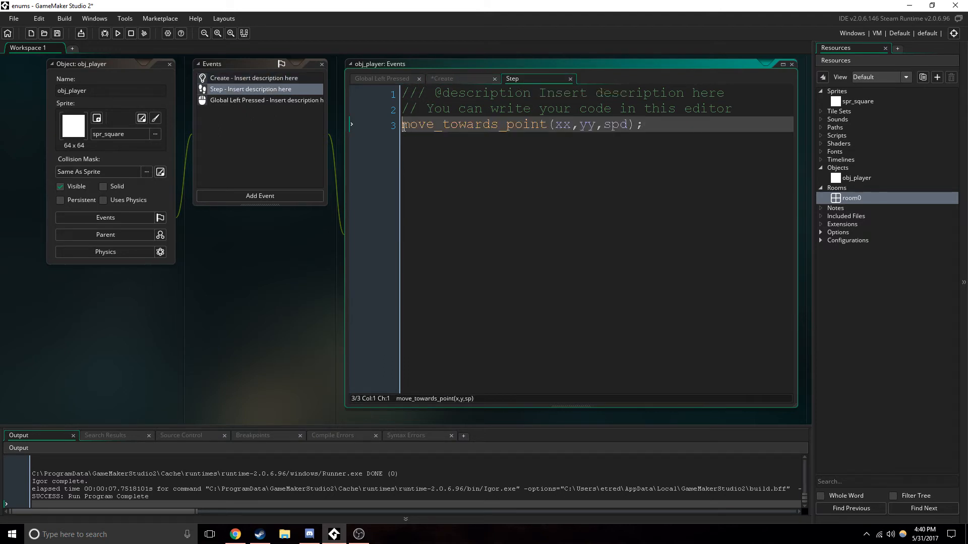
pyautogui.write('if (')
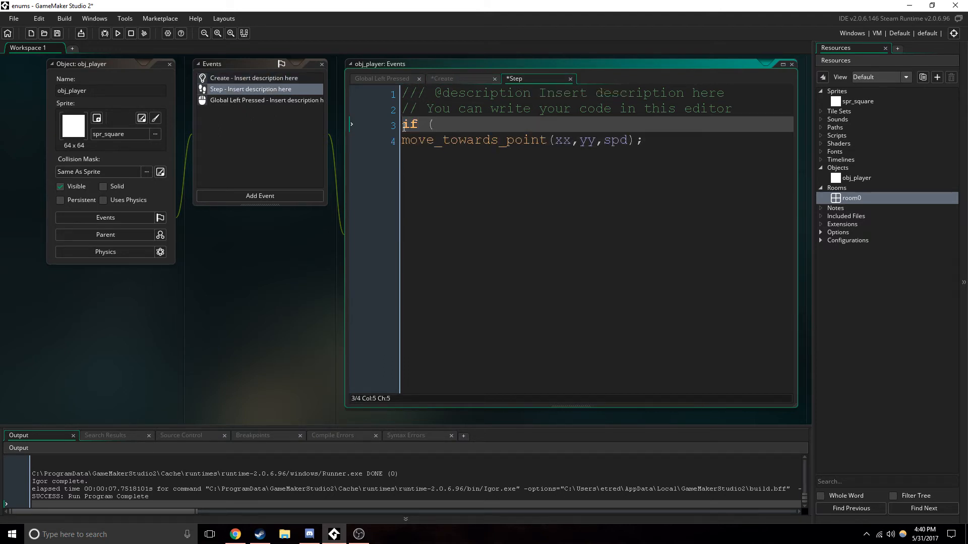
pyautogui.write('xx !=')
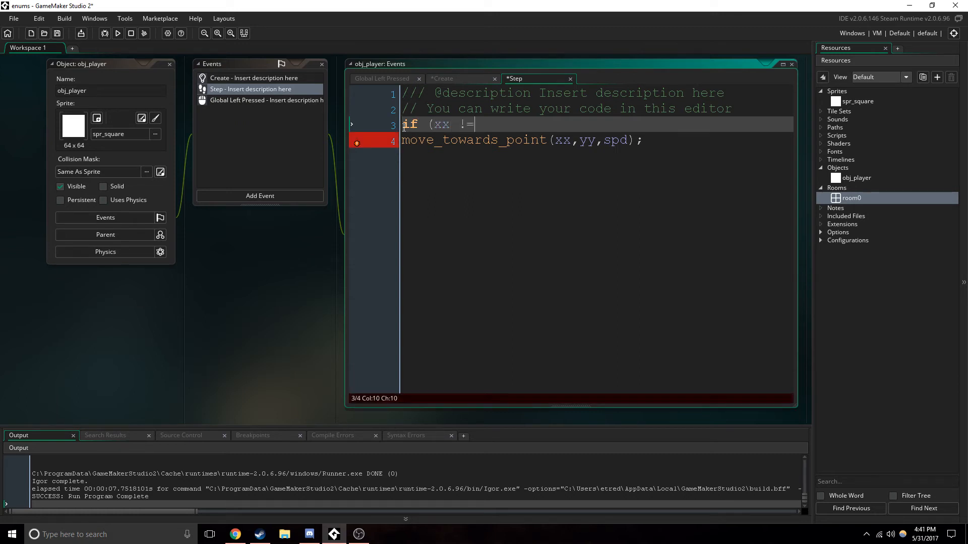
pyautogui.write('mouse.no')
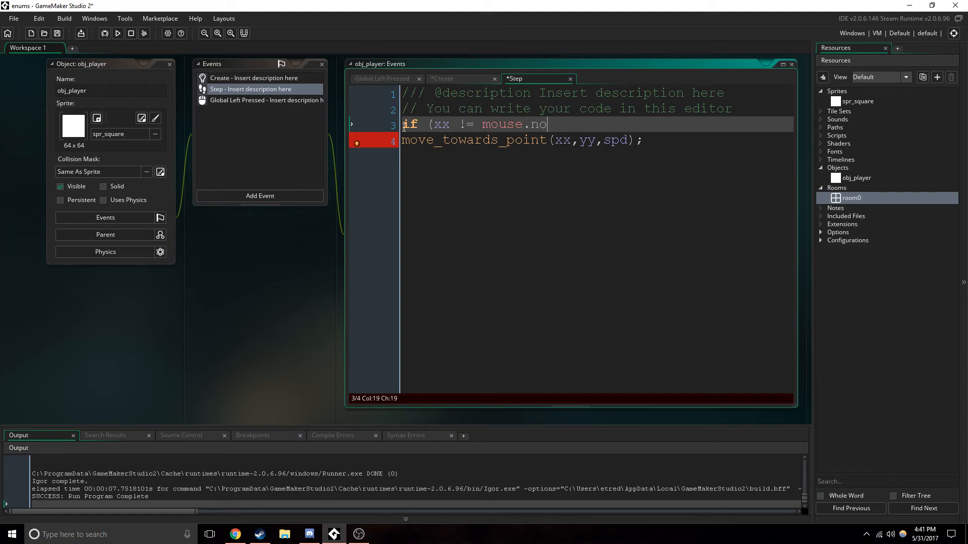
pyautogui.write('ne')
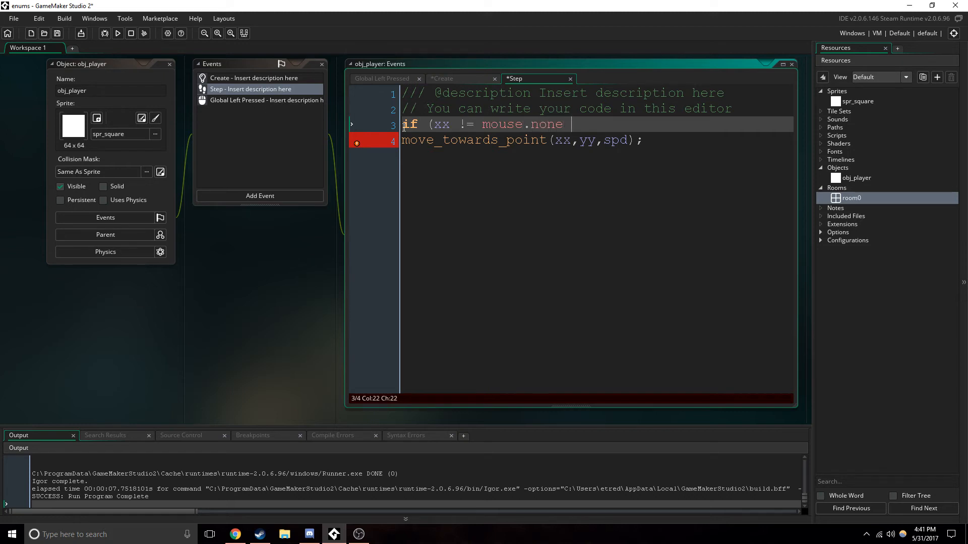
pyautogui.write('&& yy')
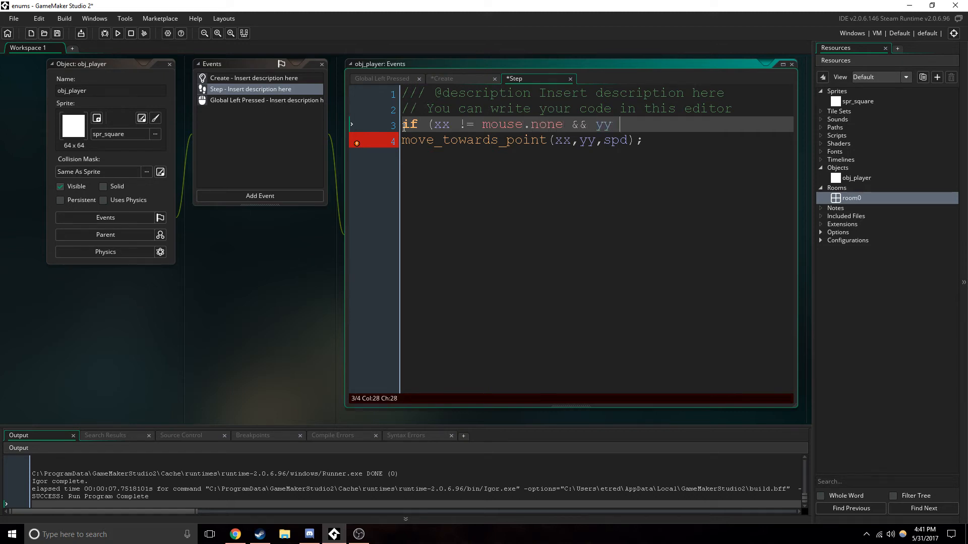
pyautogui.write('!= mouse')
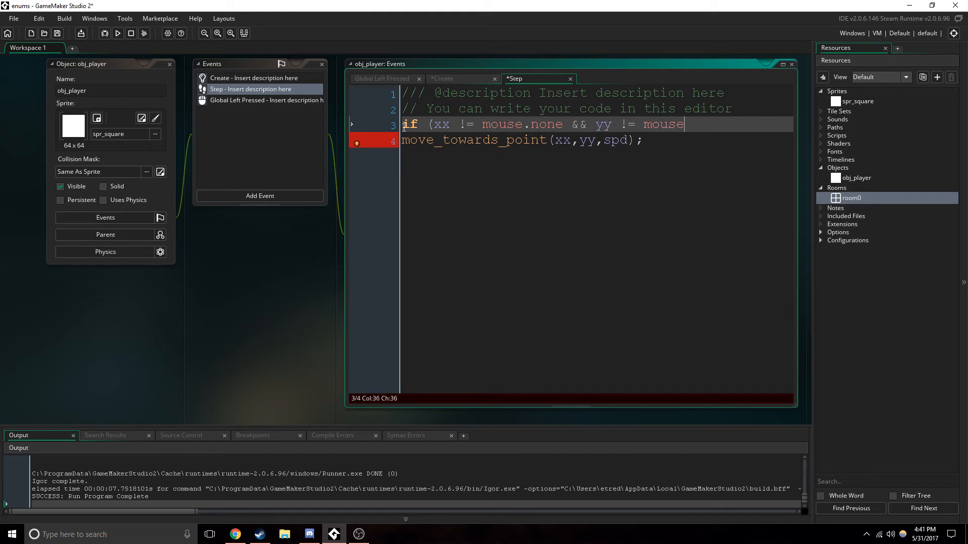
pyautogui.write('.none) {')
pyautogui.write('}')
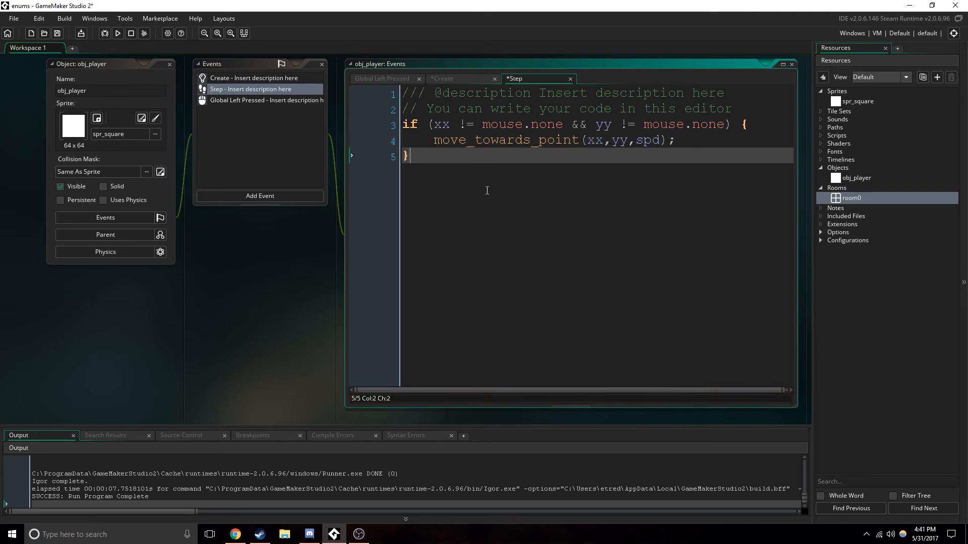
# Add an else branch that sets speed = 0
pyautogui.write('else')
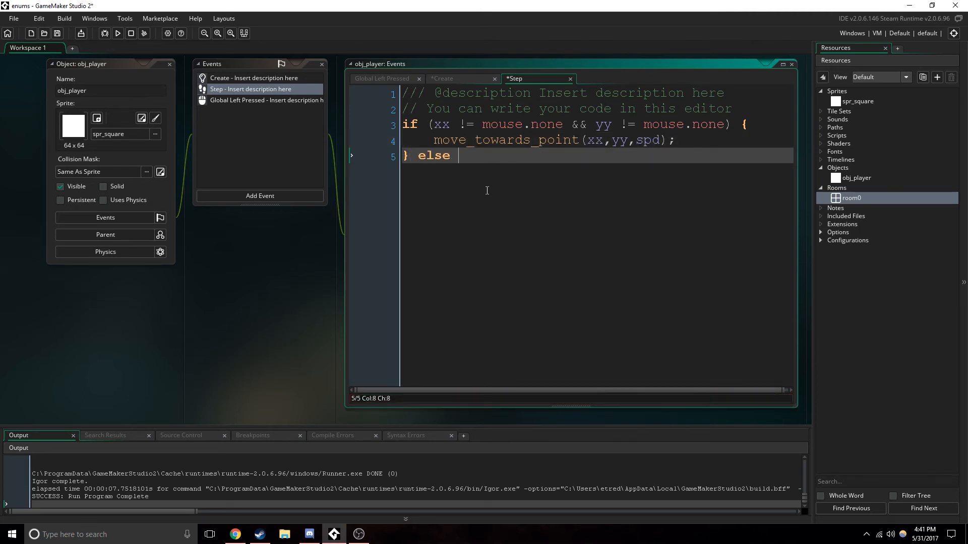
pyautogui.write('{')
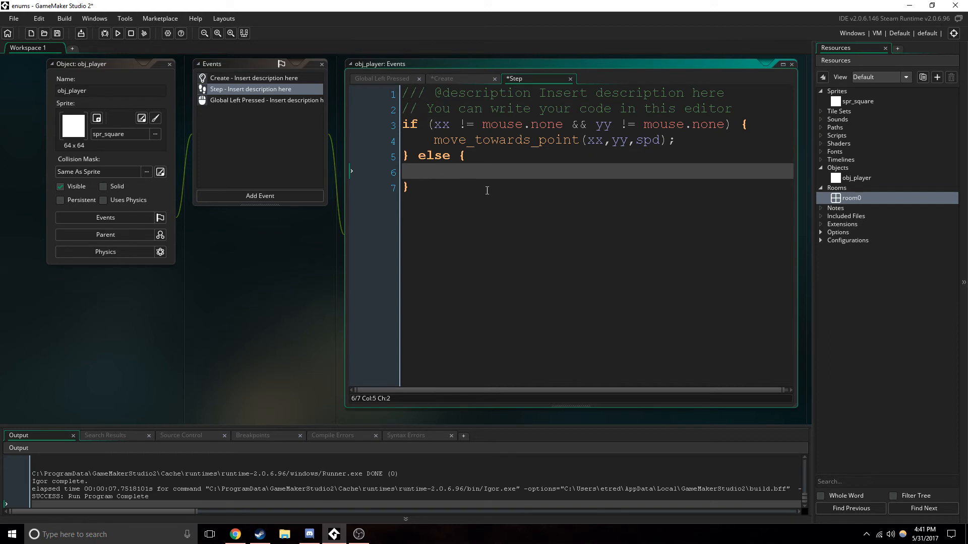
pyautogui.write('speed = 0')
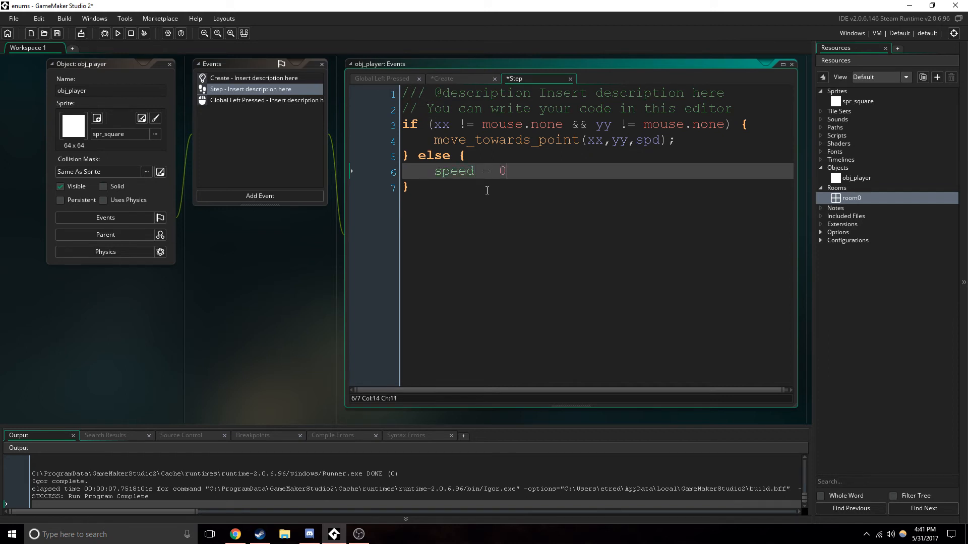
pyautogui.write(';')
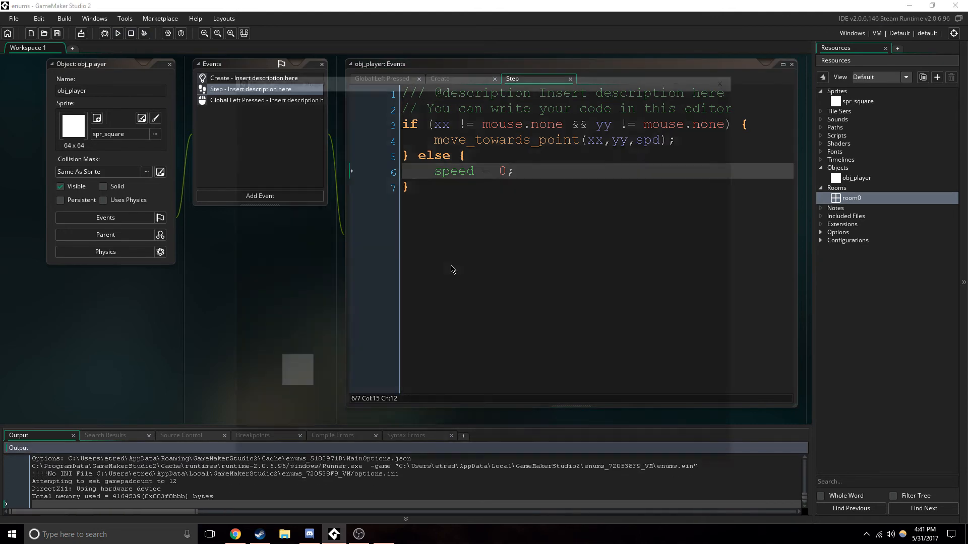
pyautogui.click(117, 33)
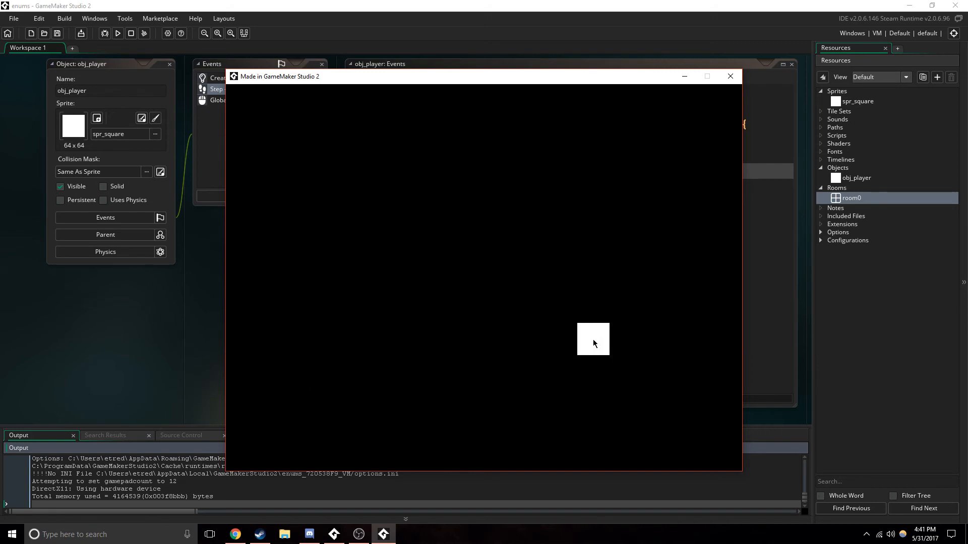
pyautogui.moveTo(731, 76)
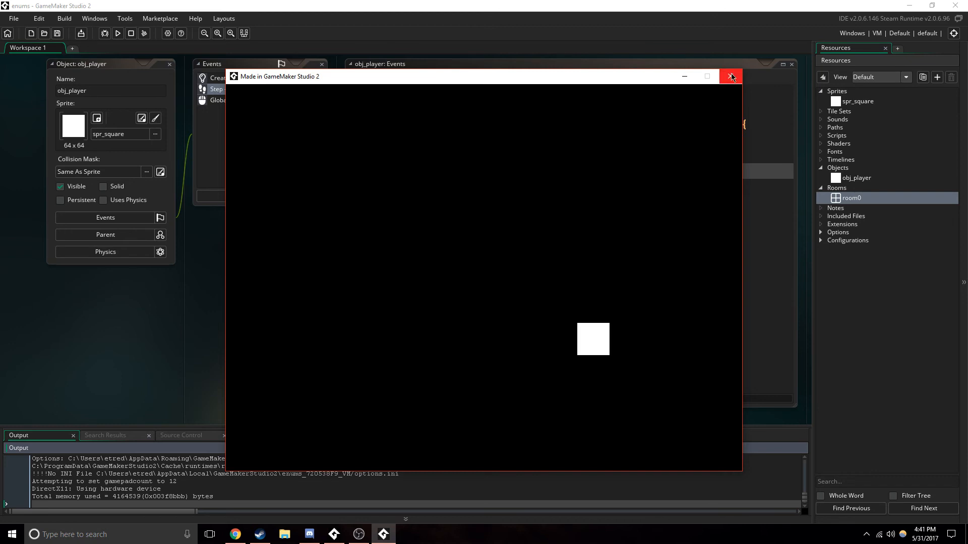
pyautogui.click(731, 76)
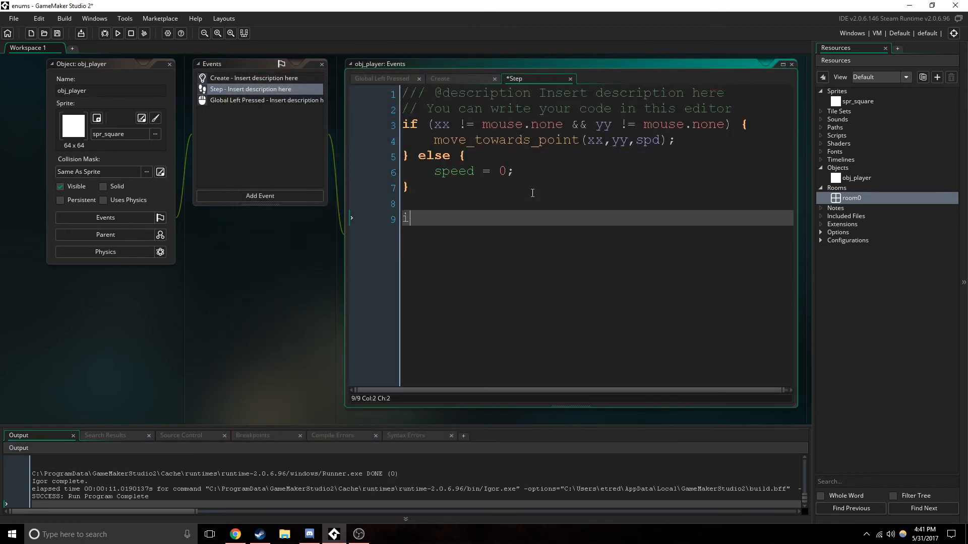
# Add an if (distance_to_point(xx, yy) < spd + 2) check to the Step event
pyautogui.write('if (')
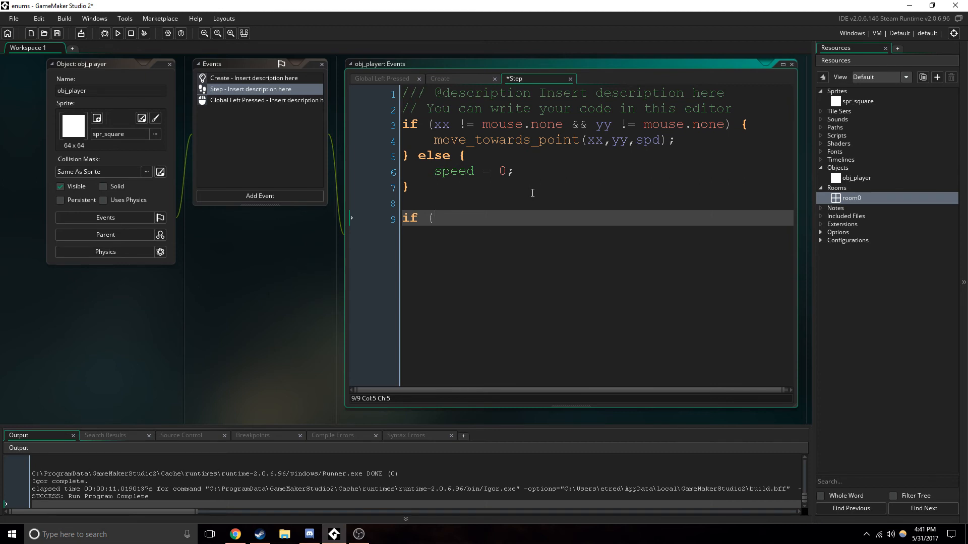
pyautogui.write('dista')
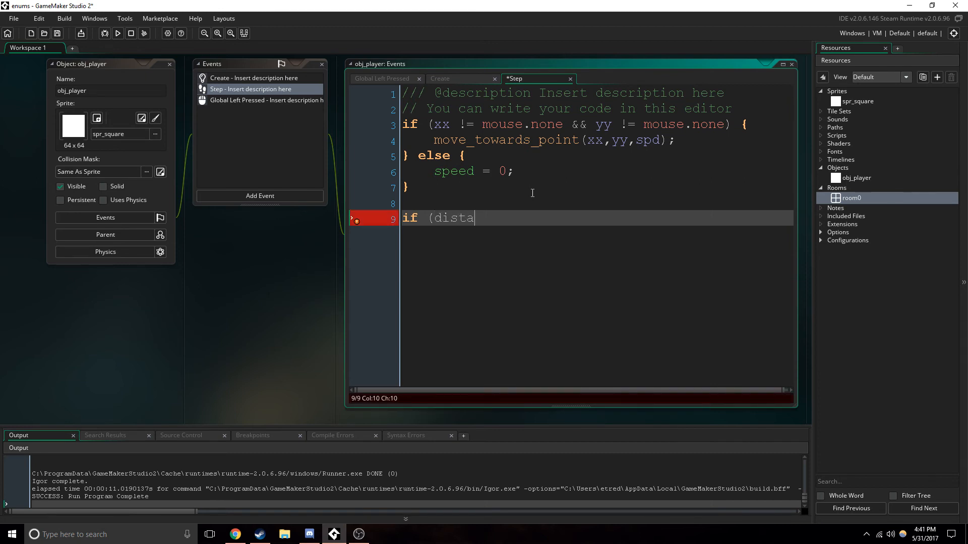
pyautogui.write('nce_to')
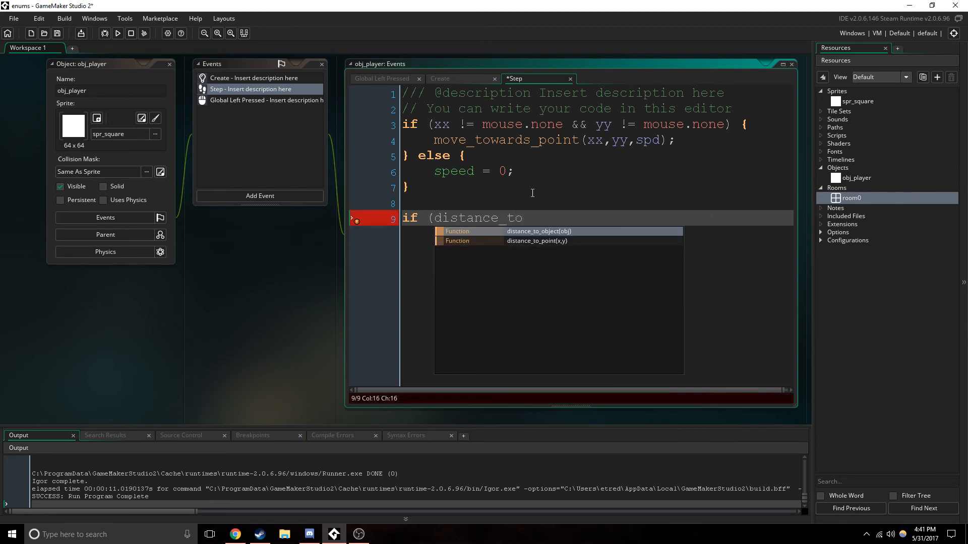
pyautogui.write('point(')
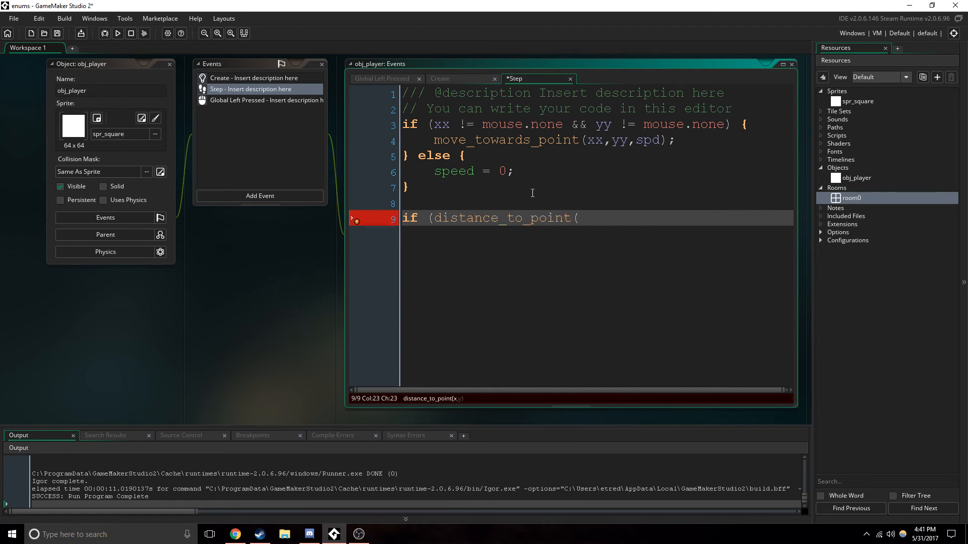
pyautogui.write('xx,yy')
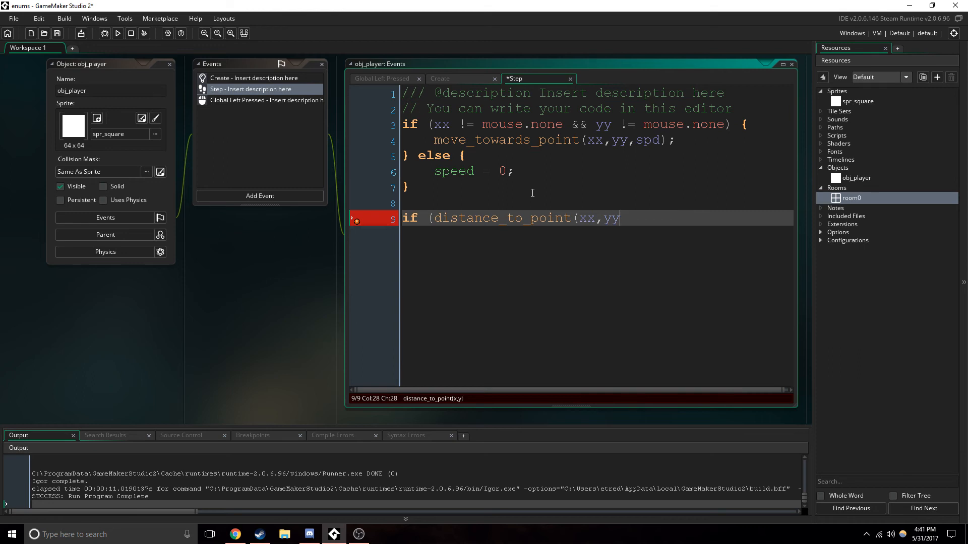
pyautogui.write(') <')
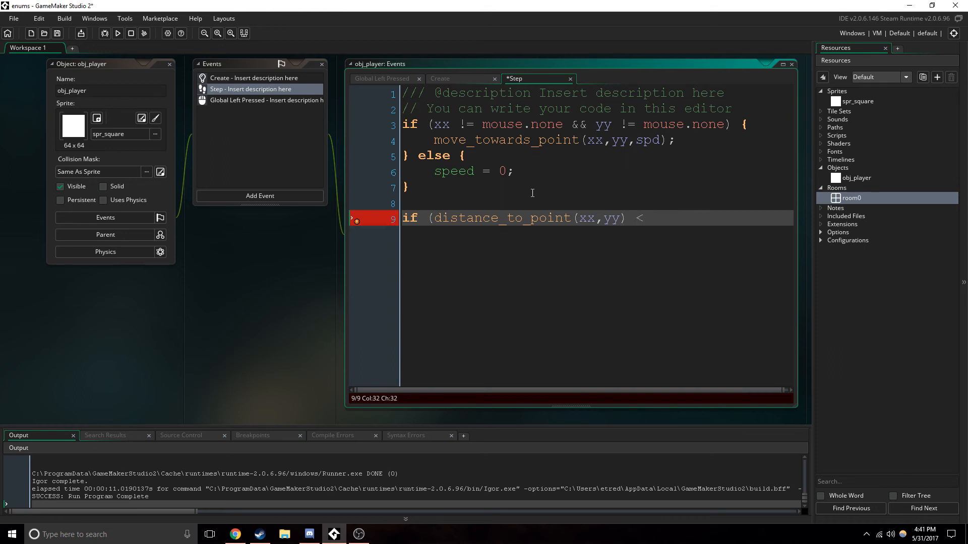
pyautogui.write('spd +')
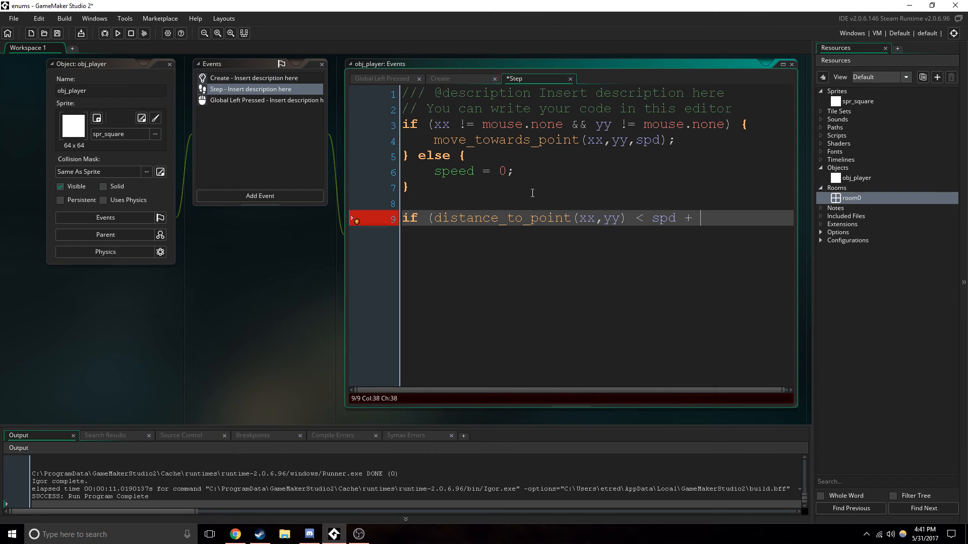
pyautogui.write('2) {')
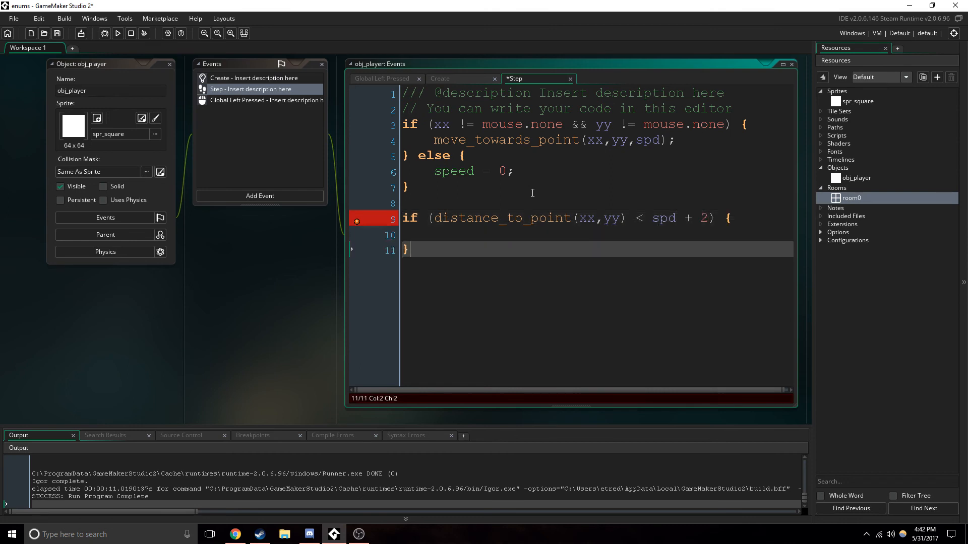
# Inside the check, reset xx and yy to mouse.none, then run the game
pyautogui.click(561, 235)
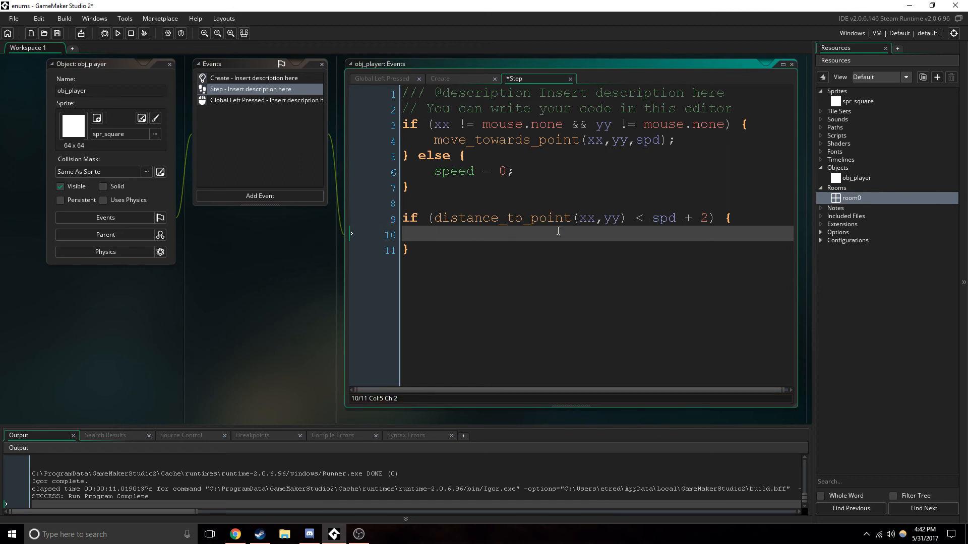
pyautogui.moveTo(696, 180)
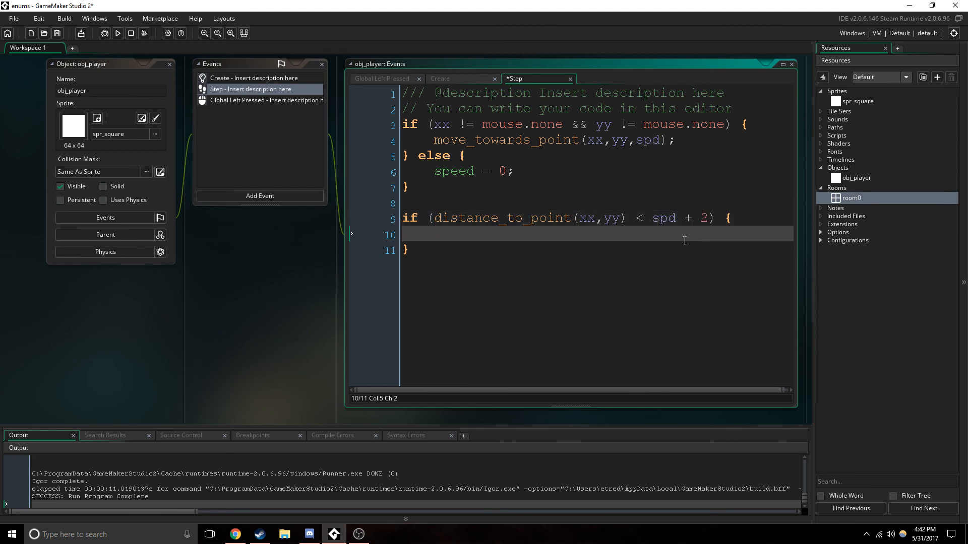
pyautogui.write('m')
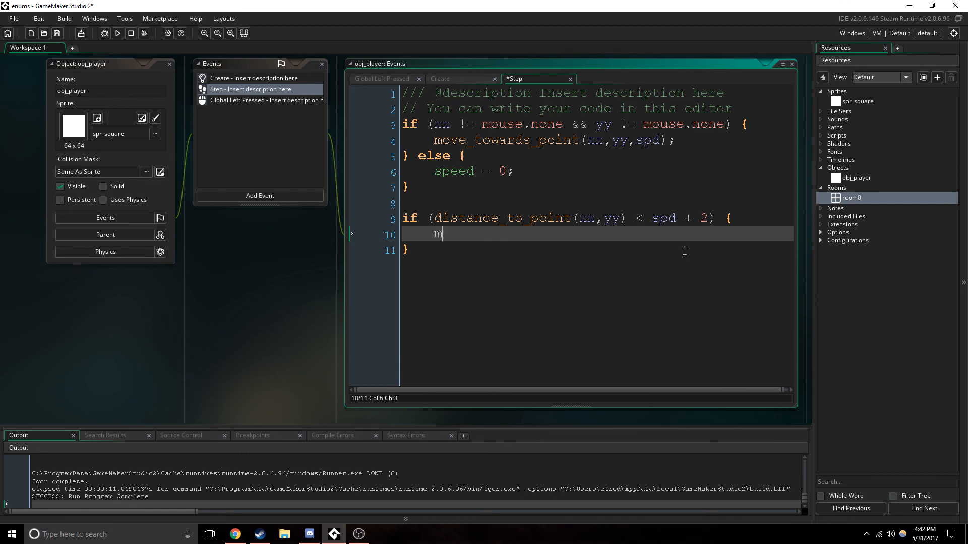
pyautogui.write('xx')
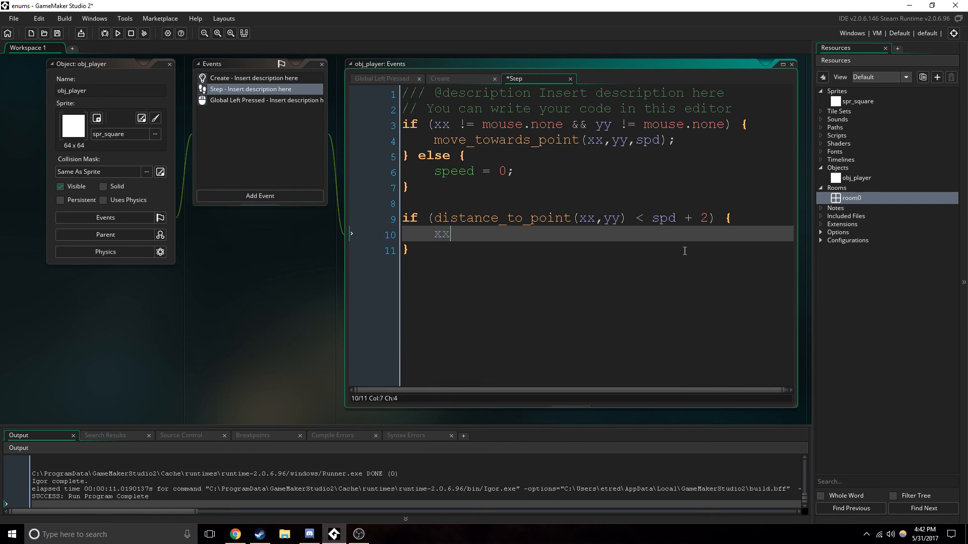
pyautogui.write('= mouse.')
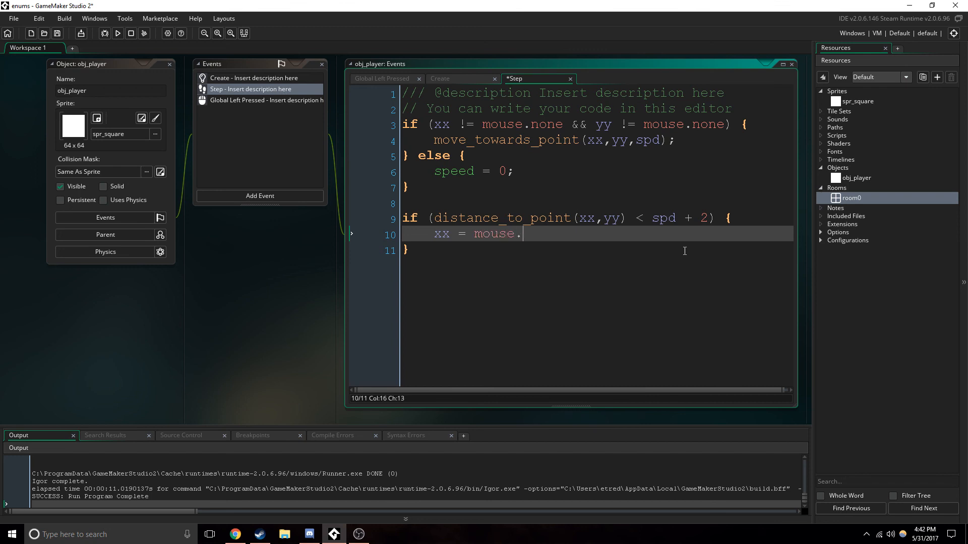
pyautogui.write('none;')
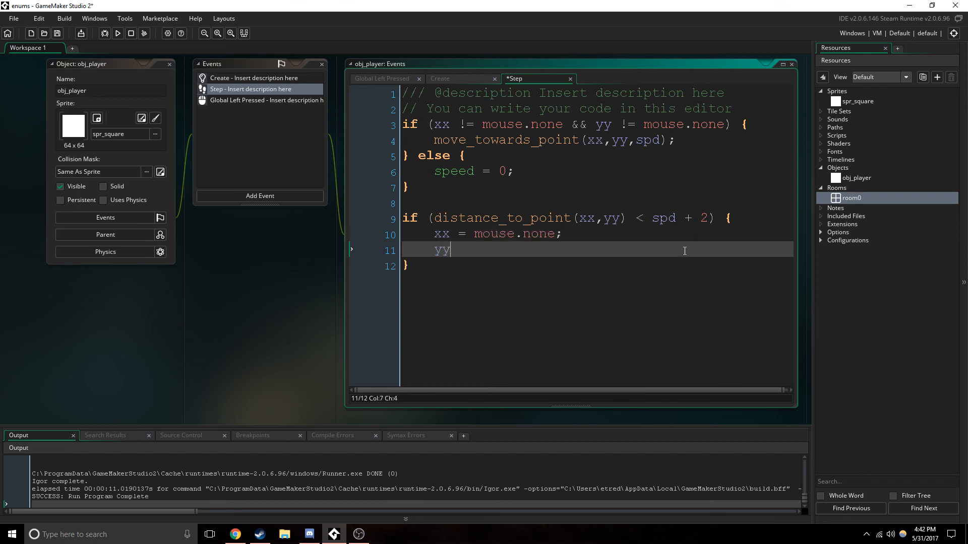
pyautogui.write('= mouse.non')
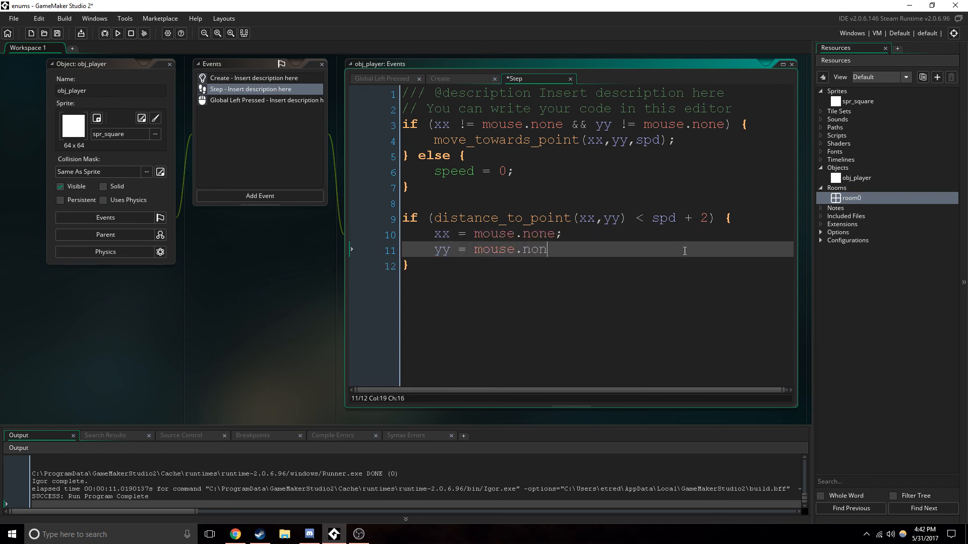
pyautogui.write('e;')
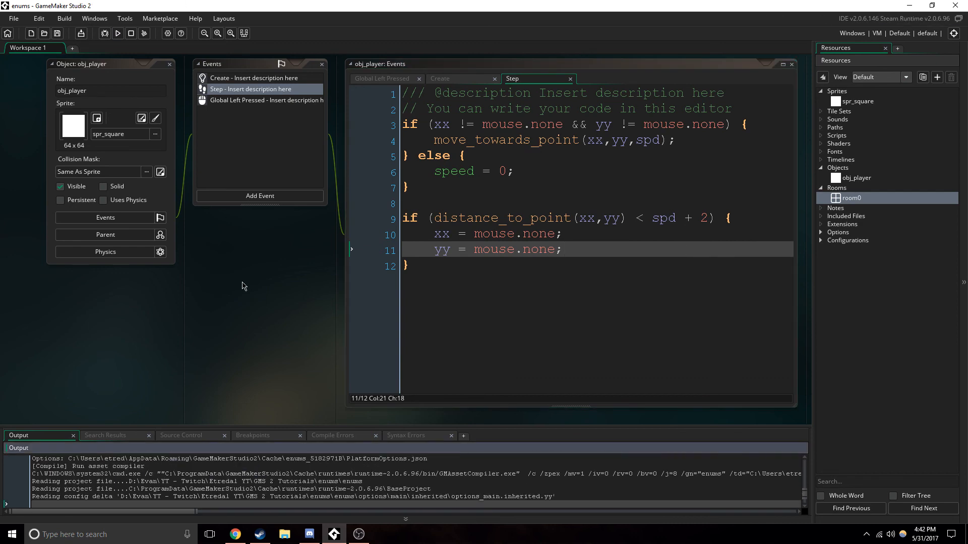
pyautogui.click(118, 33)
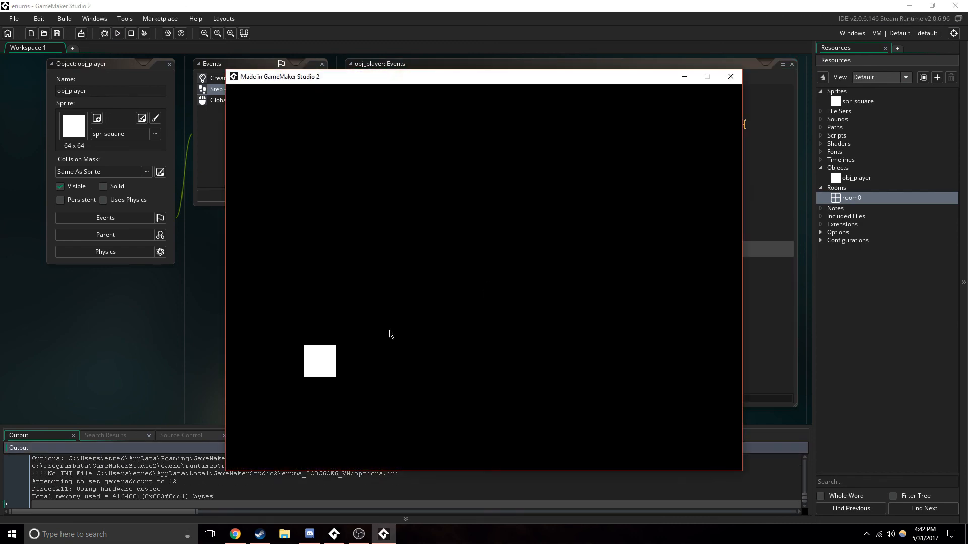